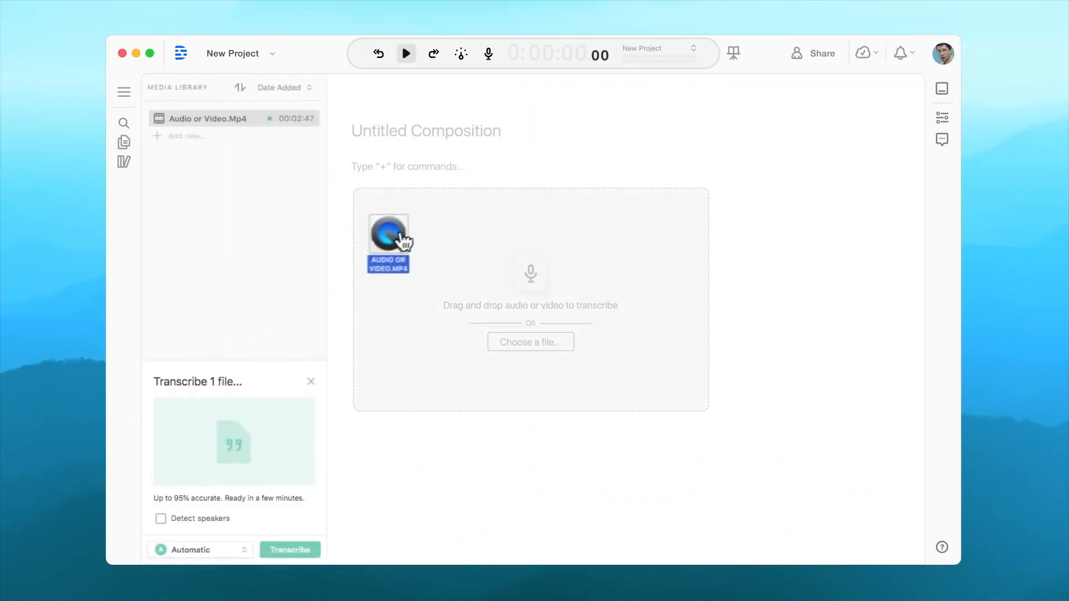
Drop the Audio or Video.Mp4 file into the Descript composition for transcription
{"action": "left_click", "coordinate": [289, 550]}
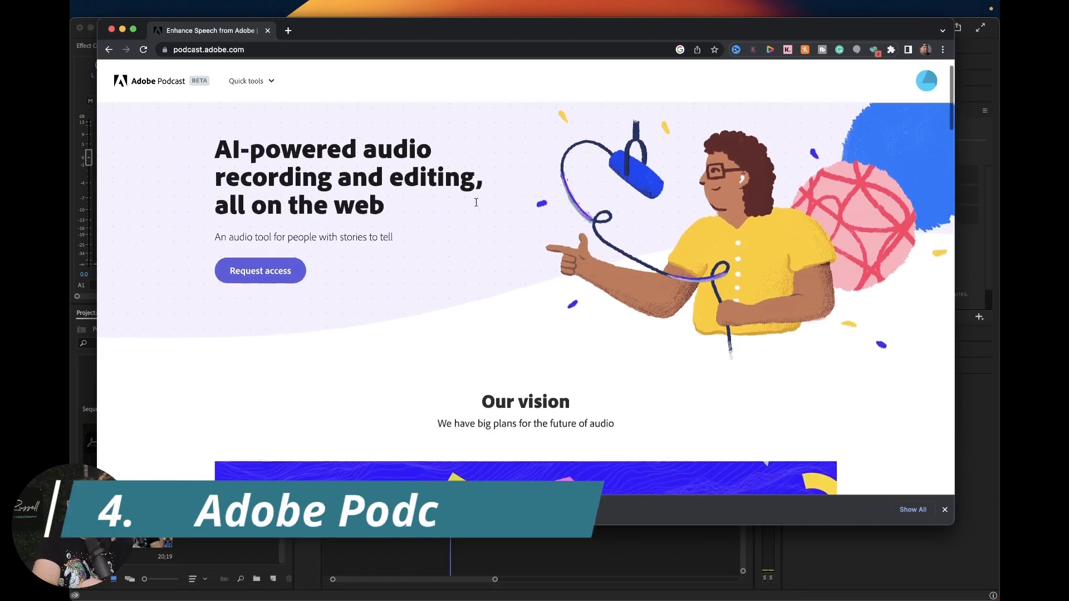
Scroll to the AI-powered audio section and launch the Enhance Speech tool
{"action": "scroll", "scroll_direction": "down", "scroll_amount": 3}
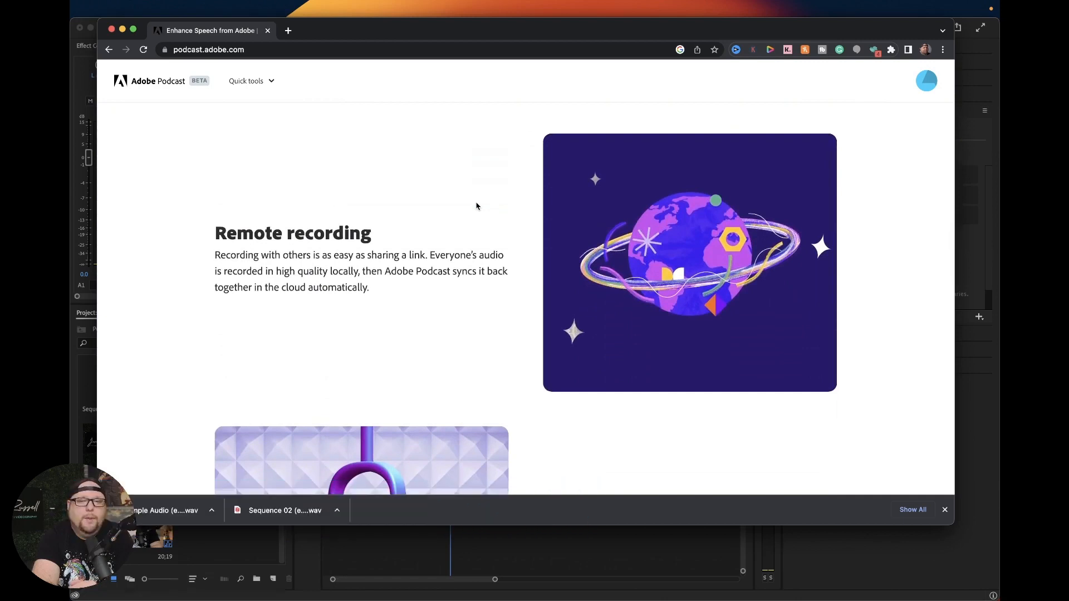
{"action": "scroll", "scroll_direction": "down", "scroll_amount": 3}
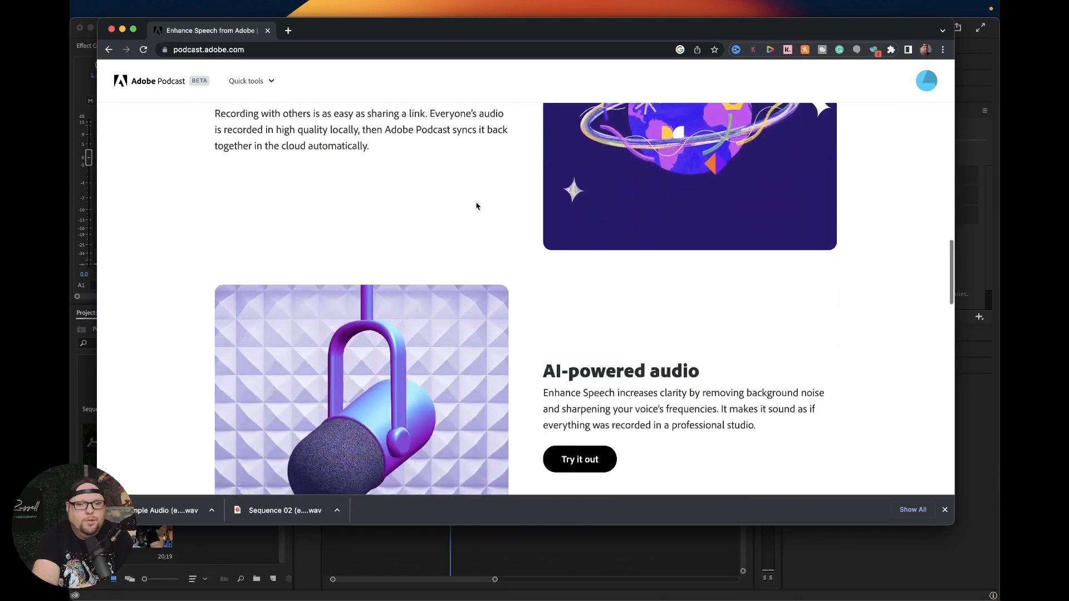
{"action": "scroll", "scroll_direction": "down", "scroll_amount": 3}
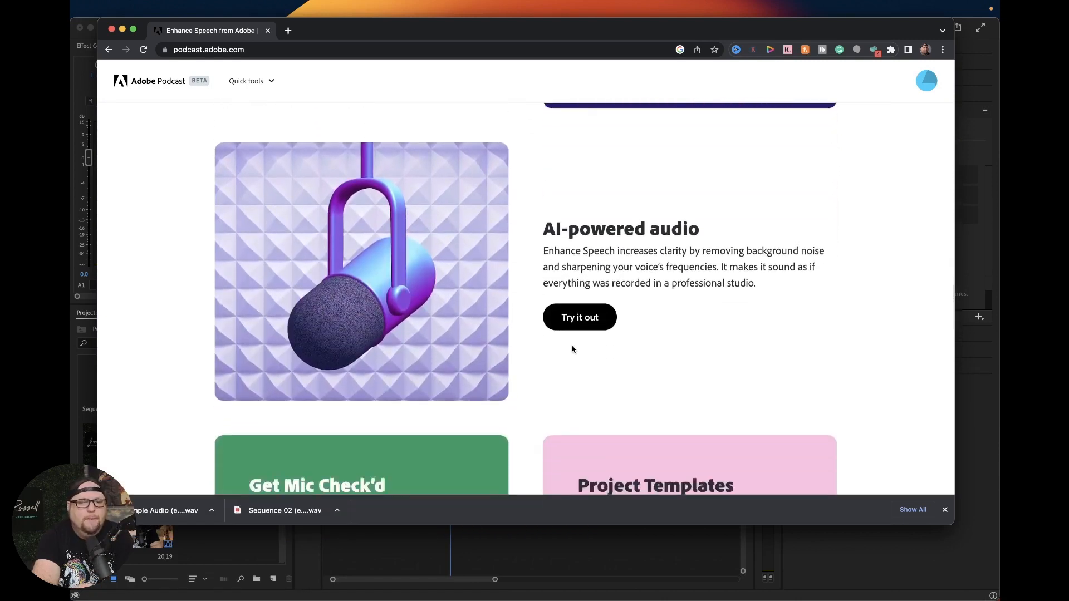
{"action": "left_click", "coordinate": [579, 317]}
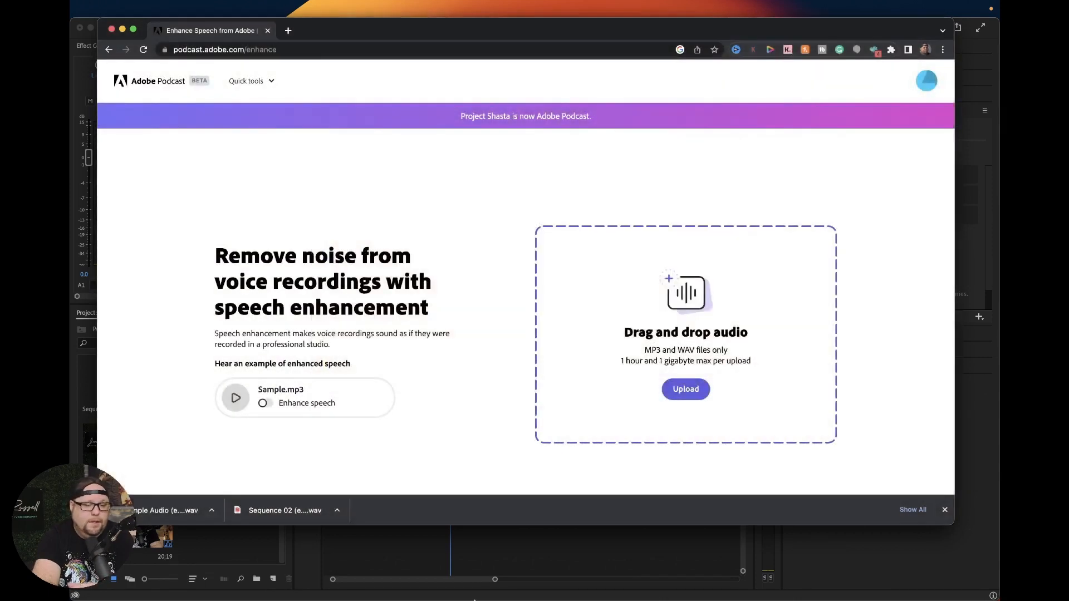
{"action": "mouse_move", "coordinate": [458, 585]}
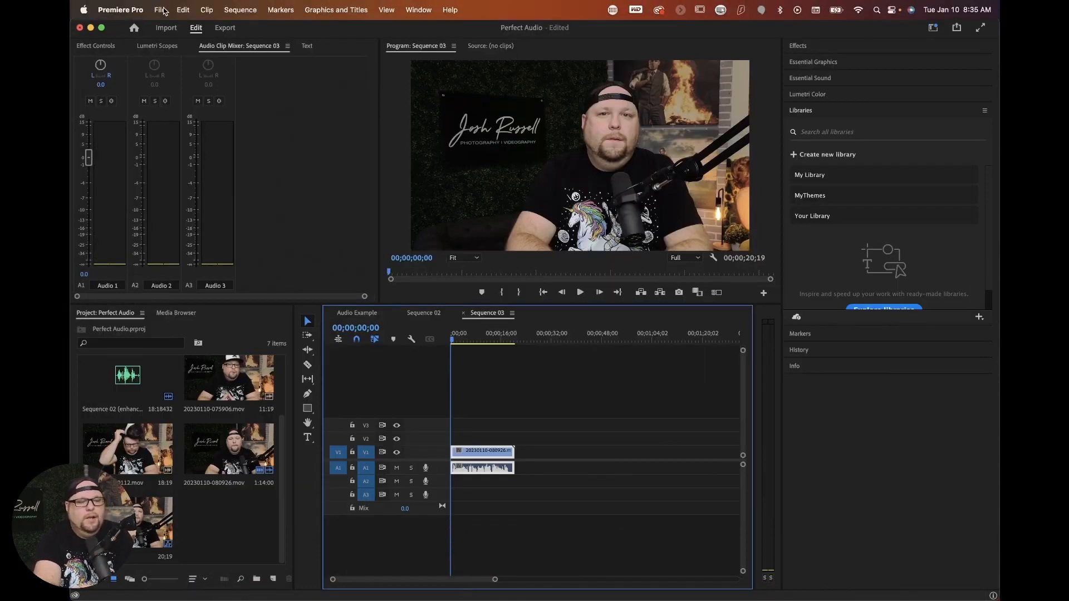
Play Sequence 03, then export it as an MP3 from the media export settings
{"action": "left_click", "coordinate": [580, 291]}
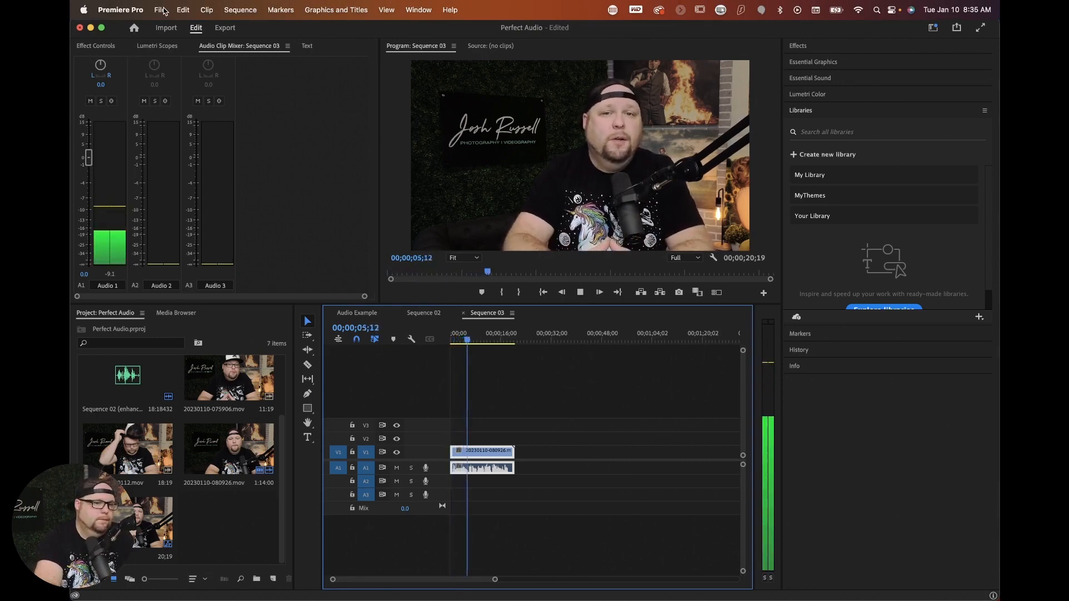
{"action": "left_click", "coordinate": [160, 10]}
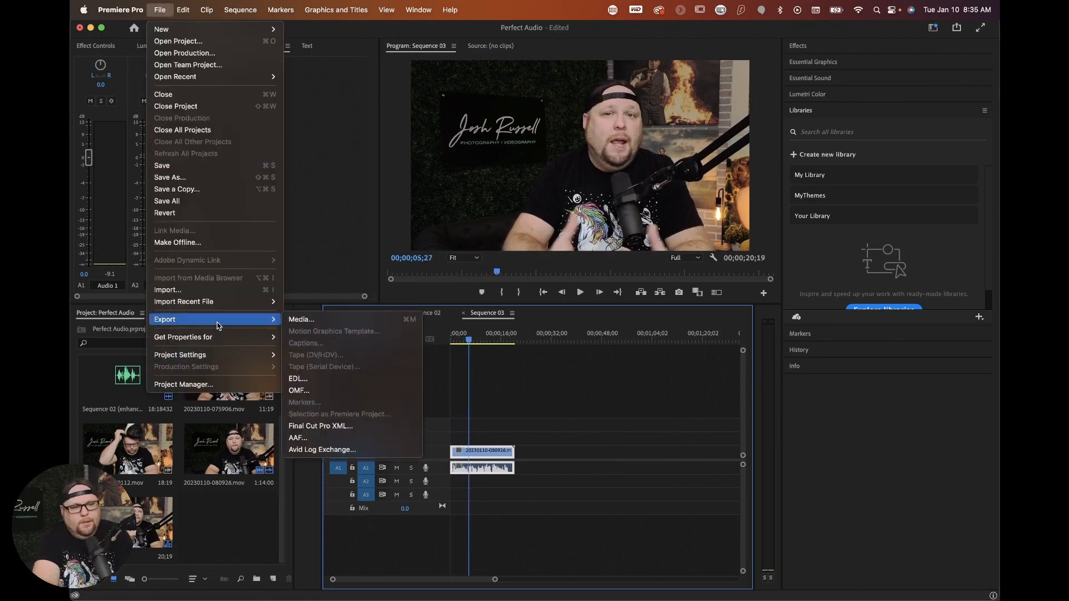
{"action": "left_click", "coordinate": [300, 319]}
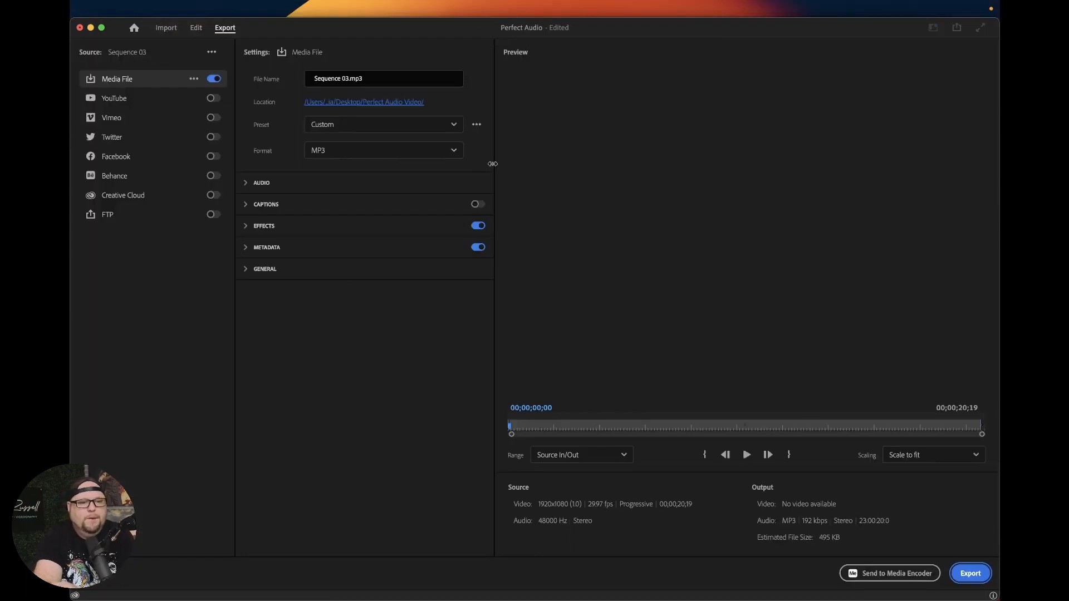
{"action": "left_click", "coordinate": [382, 149]}
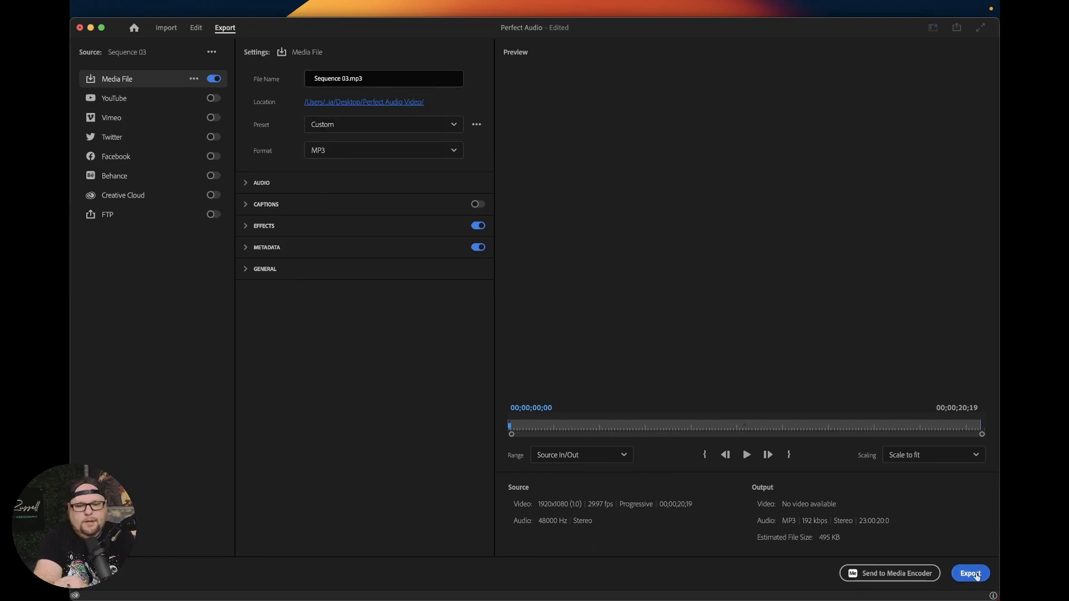
{"action": "left_click", "coordinate": [969, 573]}
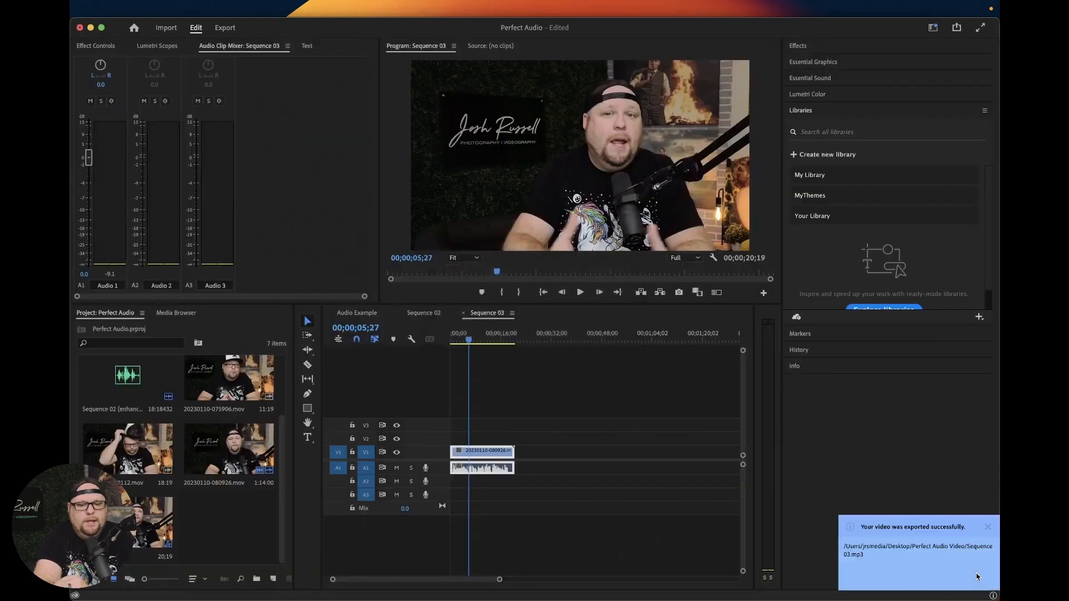
{"action": "mouse_move", "coordinate": [267, 573]}
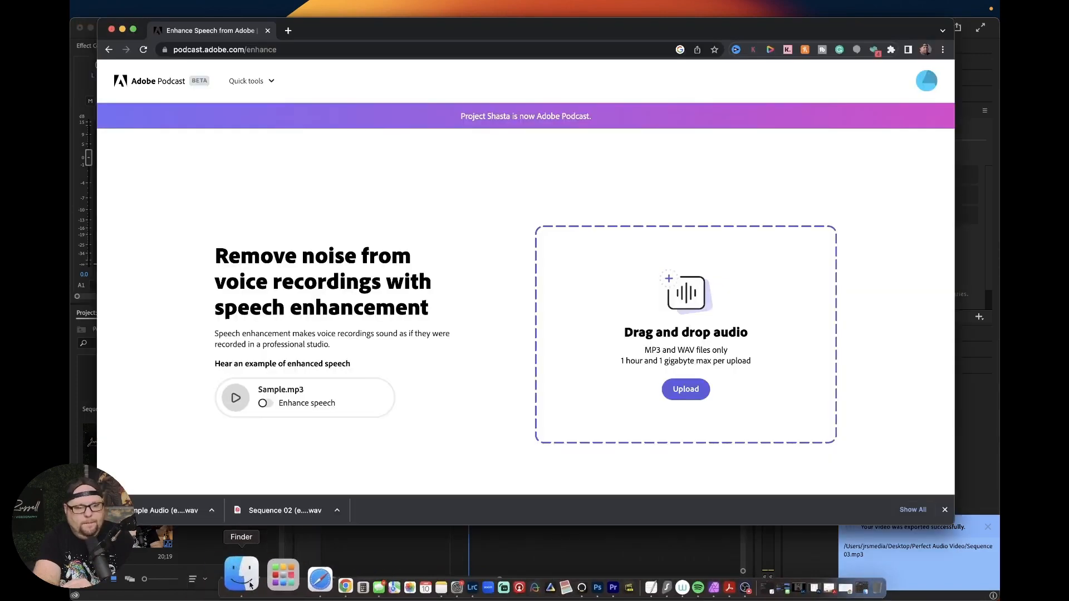
Open Finder and drop the exported MP3 into the Enhance Speech upload box
{"action": "left_click", "coordinate": [684, 389]}
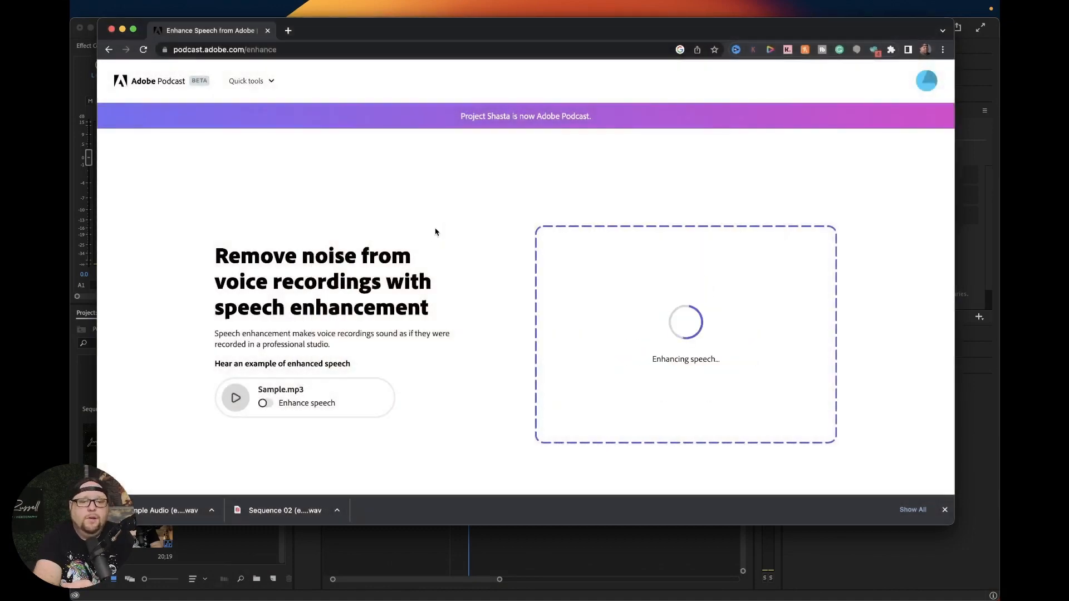
{"action": "mouse_move", "coordinate": [600, 340]}
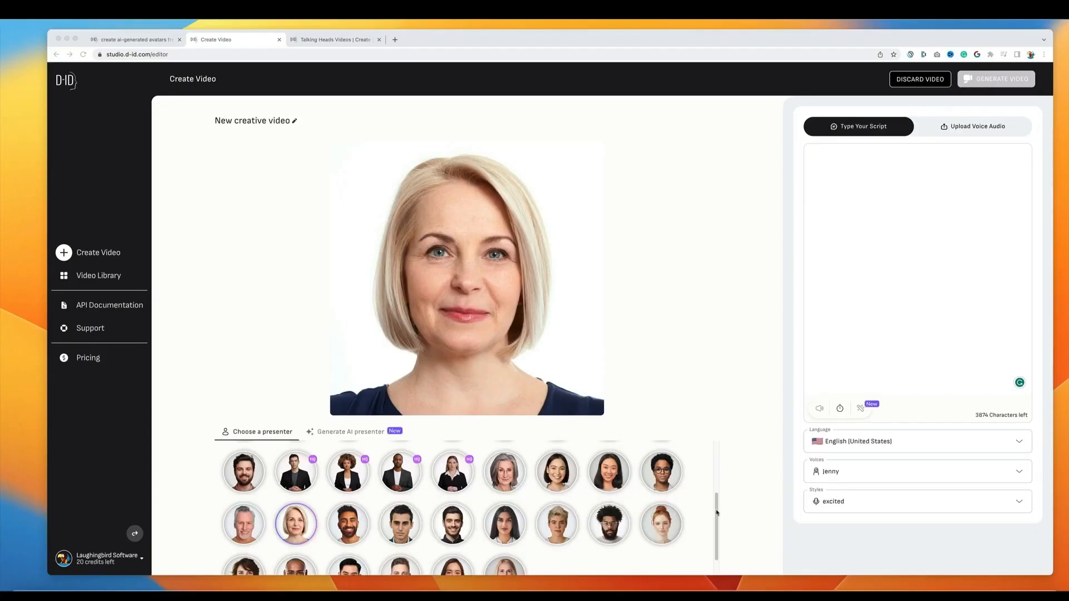
Try two other presenters, then settle on the long-haired blonde woman
{"action": "scroll", "scroll_direction": "down", "scroll_amount": 3}
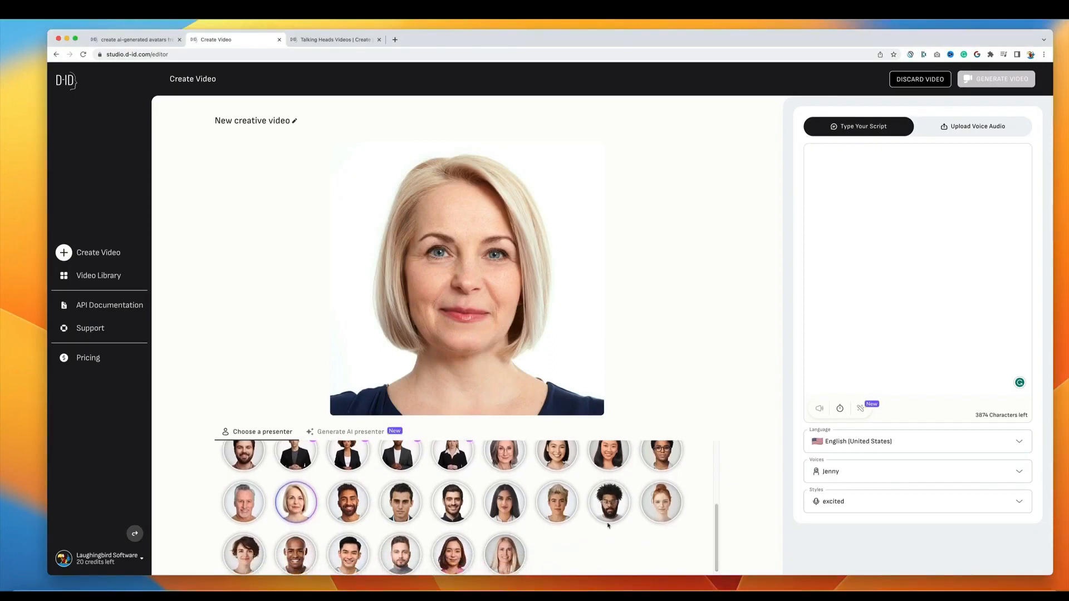
{"action": "left_click", "coordinate": [556, 502]}
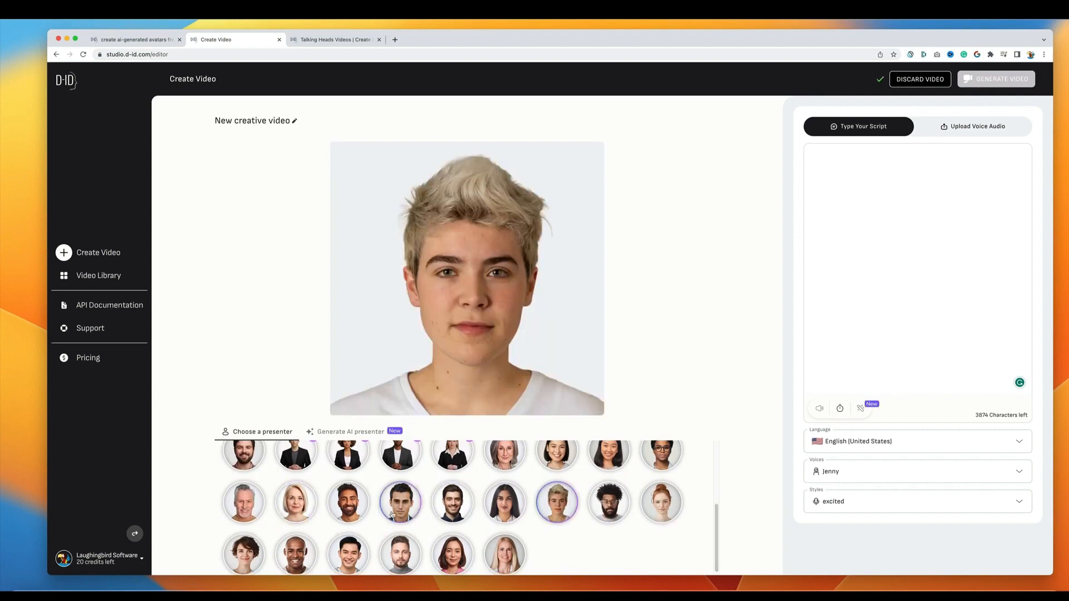
{"action": "left_click", "coordinate": [347, 502]}
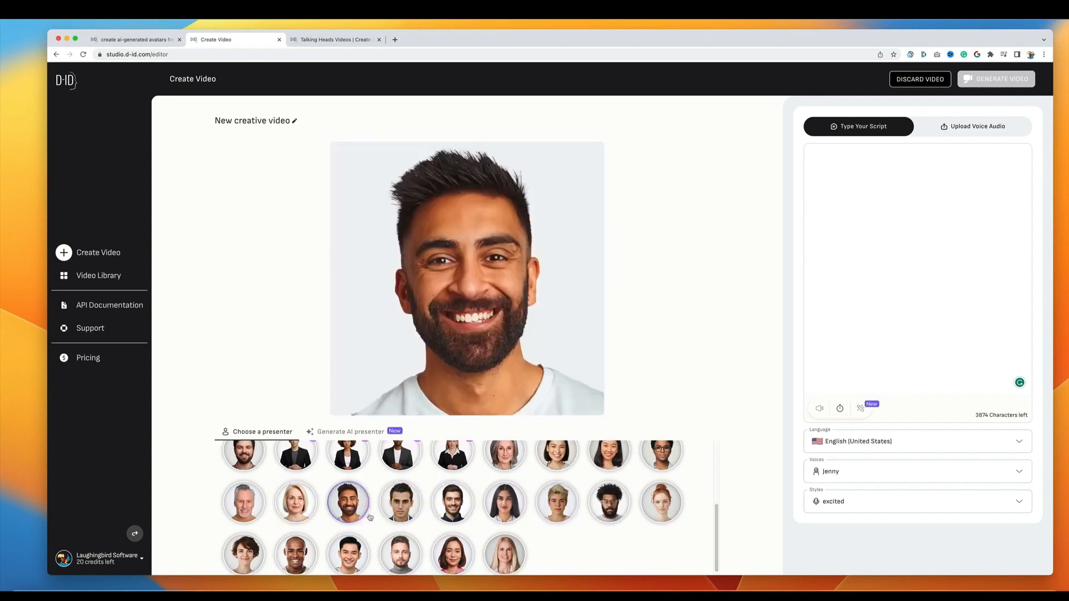
{"action": "left_click", "coordinate": [504, 554]}
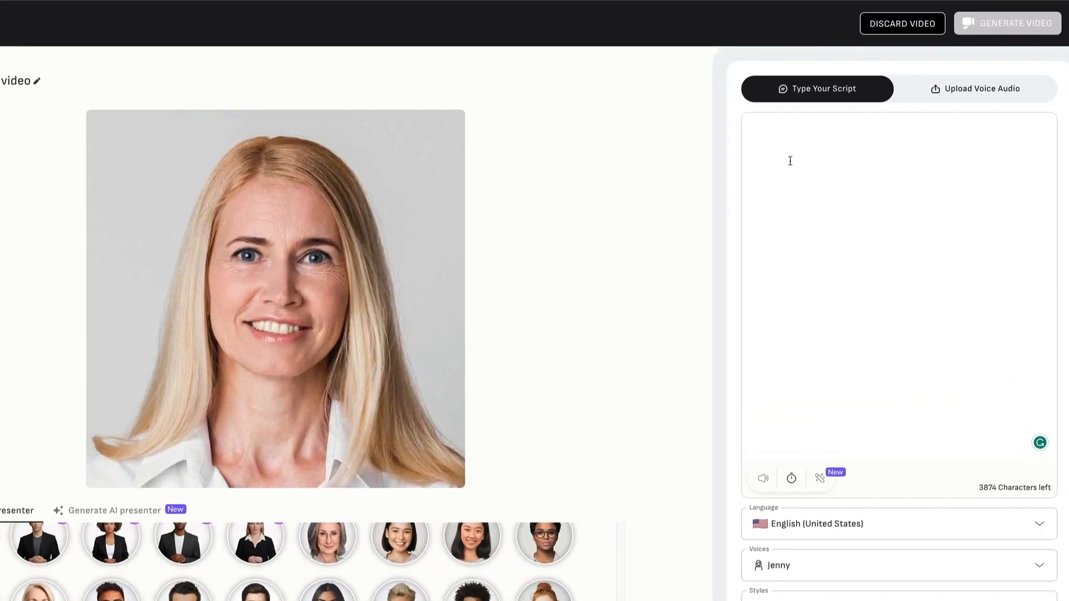
Type the 'Hi I'm Kora' script, choose the Nancy voice and preview it
{"action": "type", "text": "Hi I'm Kora!"}
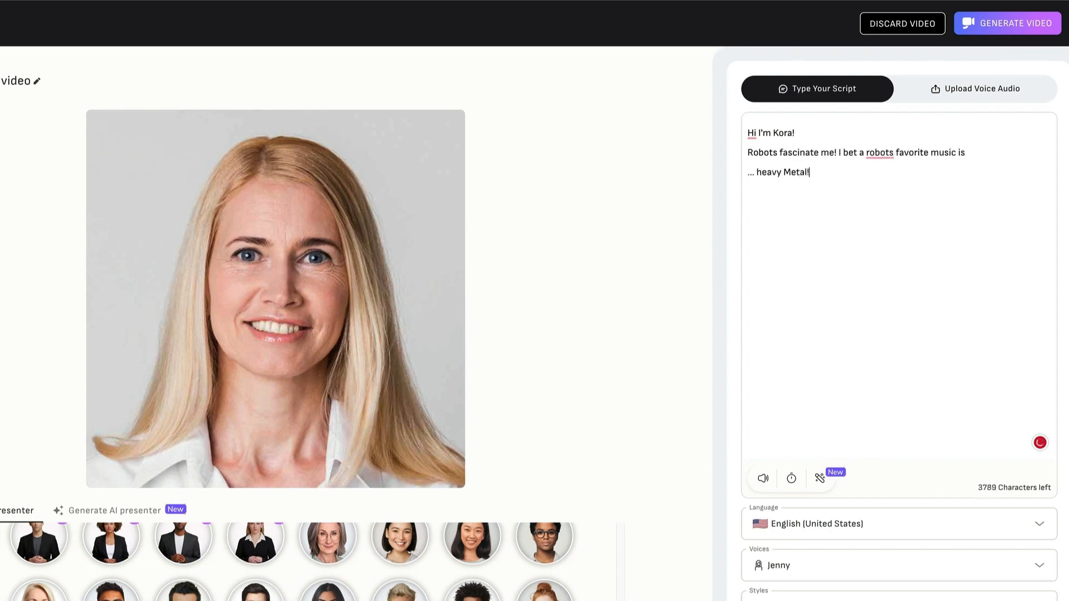
{"action": "left_click", "coordinate": [897, 565]}
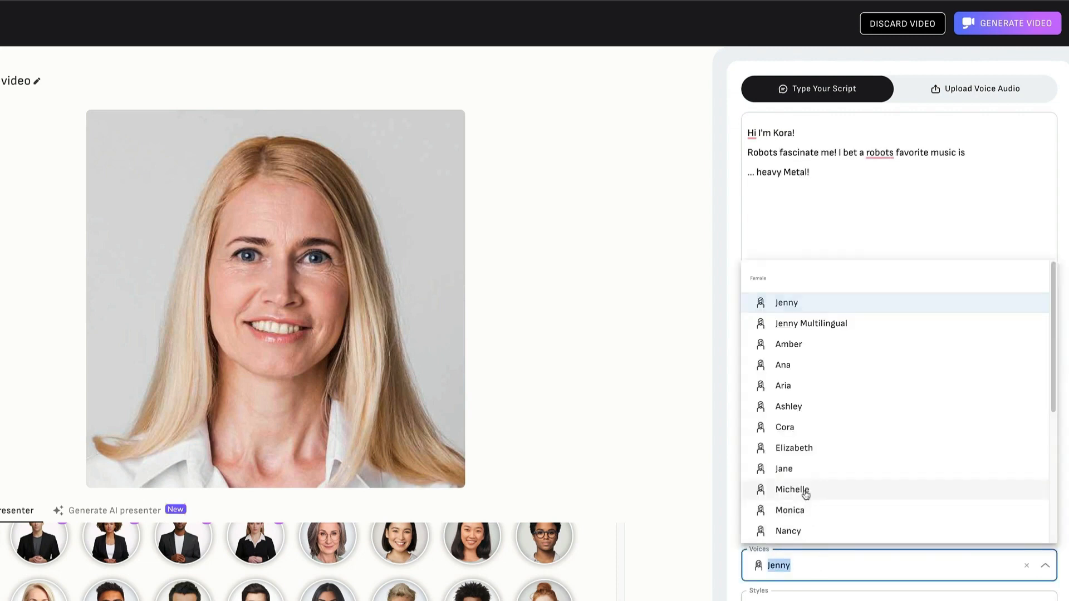
{"action": "left_click", "coordinate": [792, 489]}
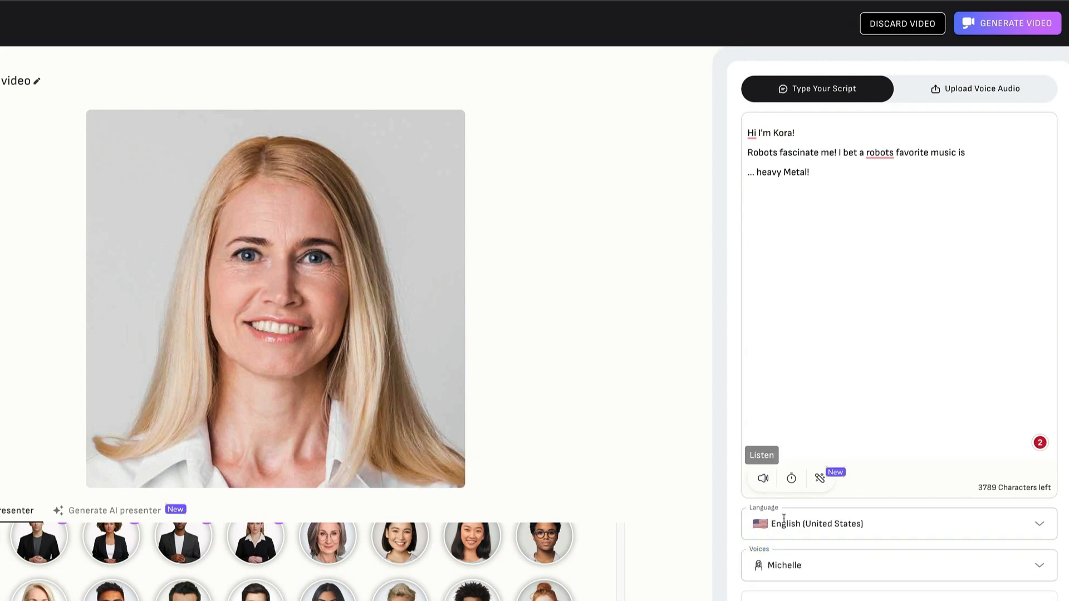
{"action": "left_click", "coordinate": [763, 478]}
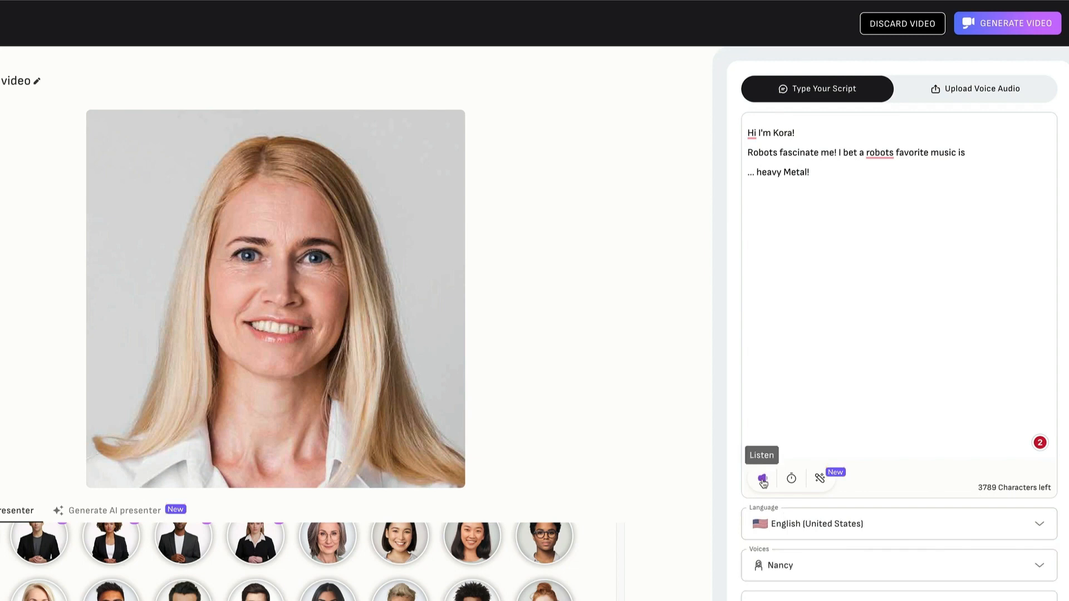
{"action": "mouse_move", "coordinate": [768, 499]}
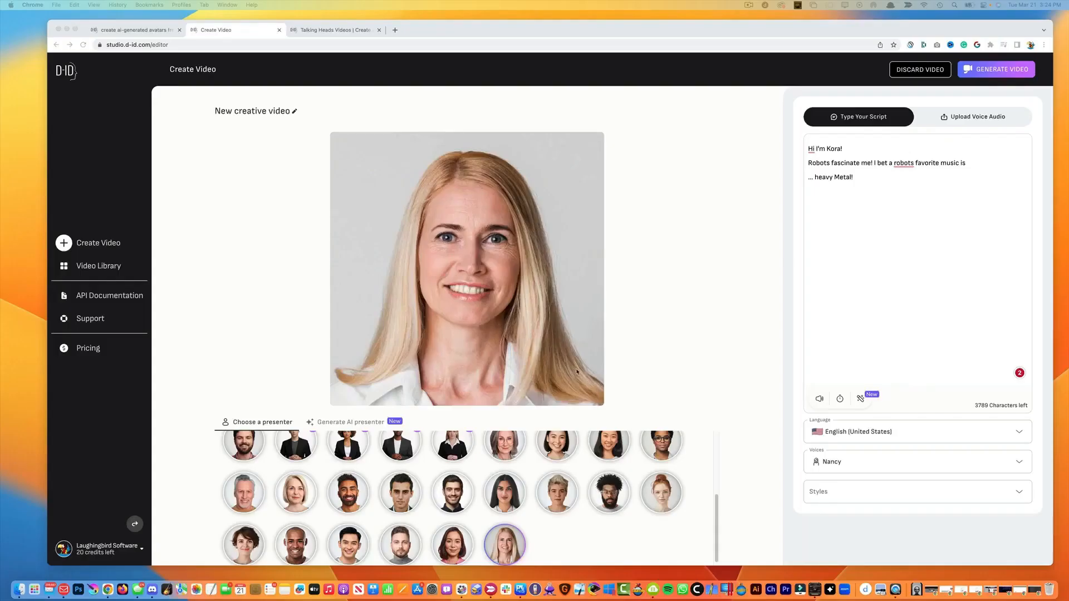
{"action": "mouse_move", "coordinate": [742, 264]}
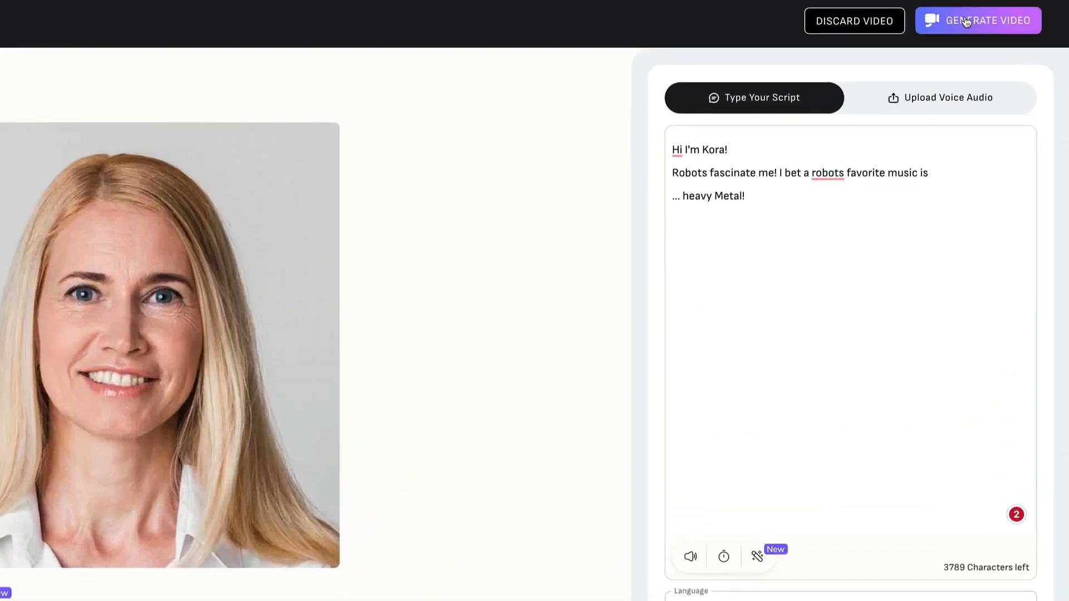
Generate the talking video, confirming the one-credit cost
{"action": "left_click", "coordinate": [989, 21]}
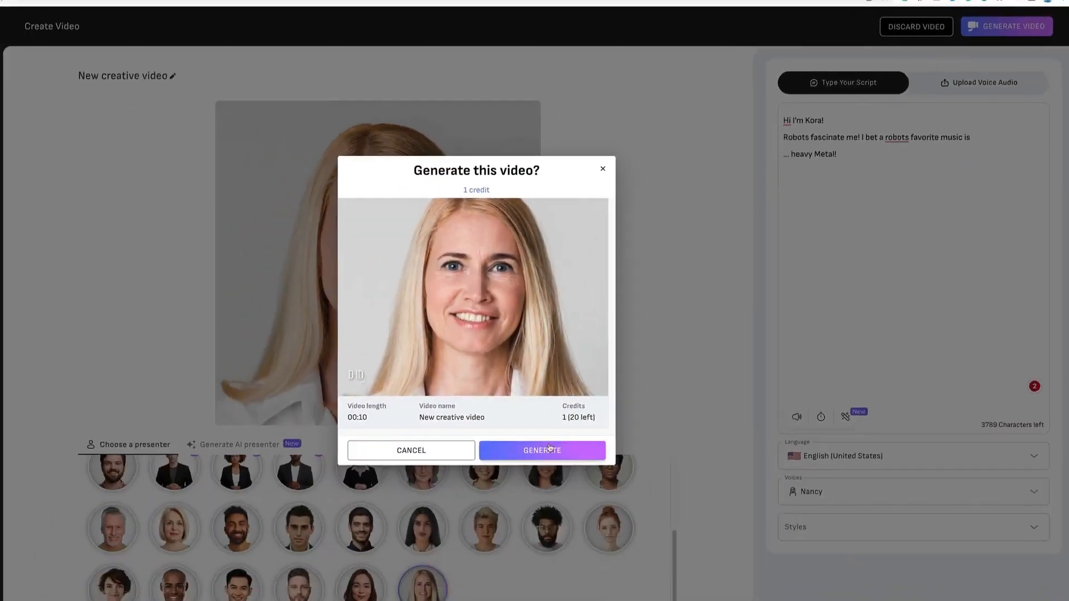
{"action": "left_click", "coordinate": [541, 450]}
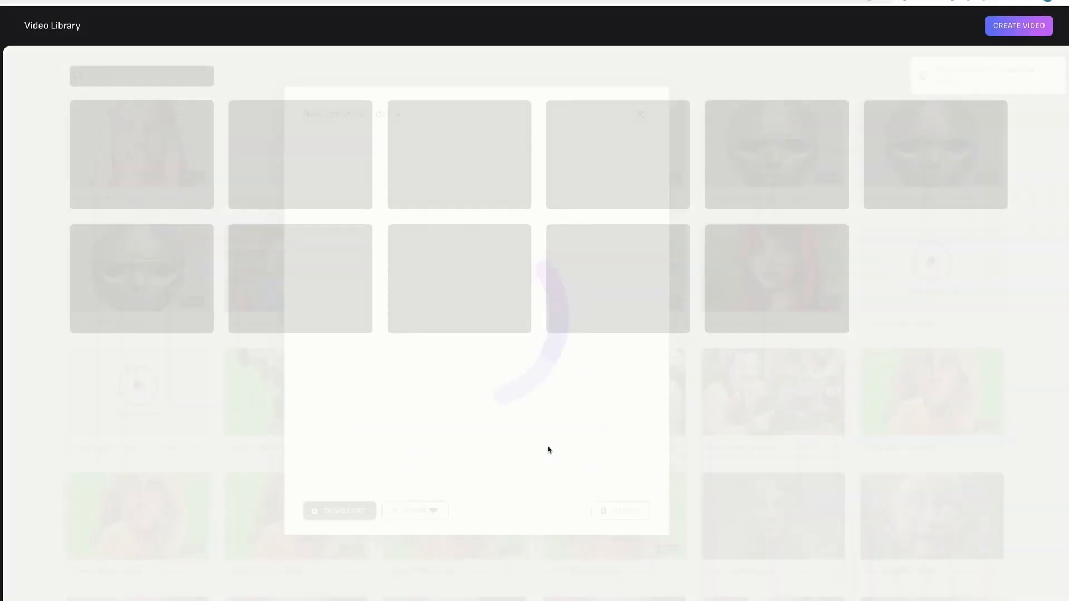
{"action": "left_click", "coordinate": [922, 49]}
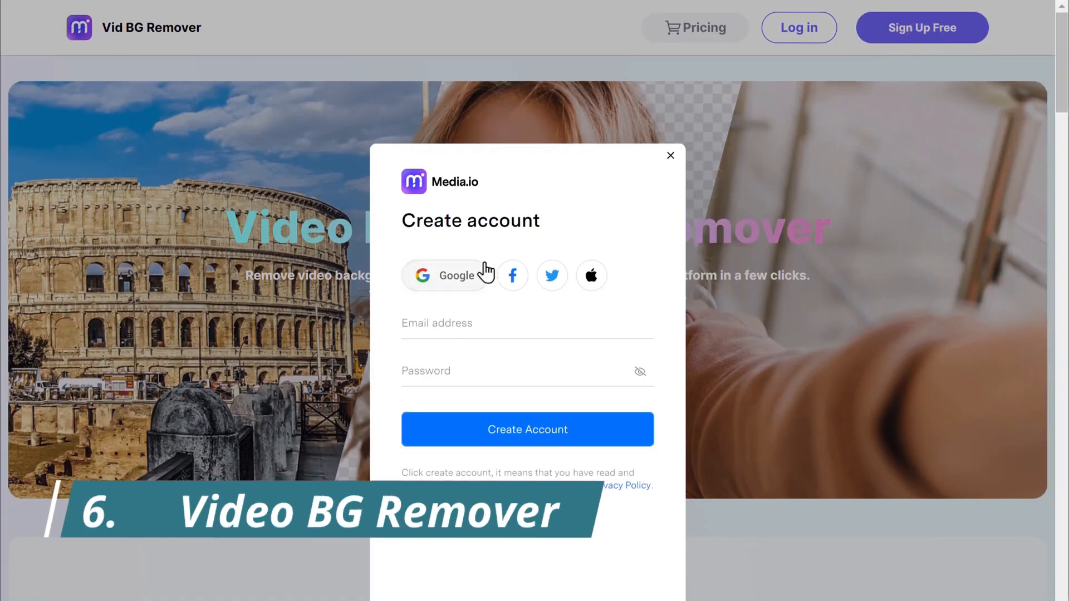
Sign in with Google and upload the Remove Background video
{"action": "left_click", "coordinate": [443, 276]}
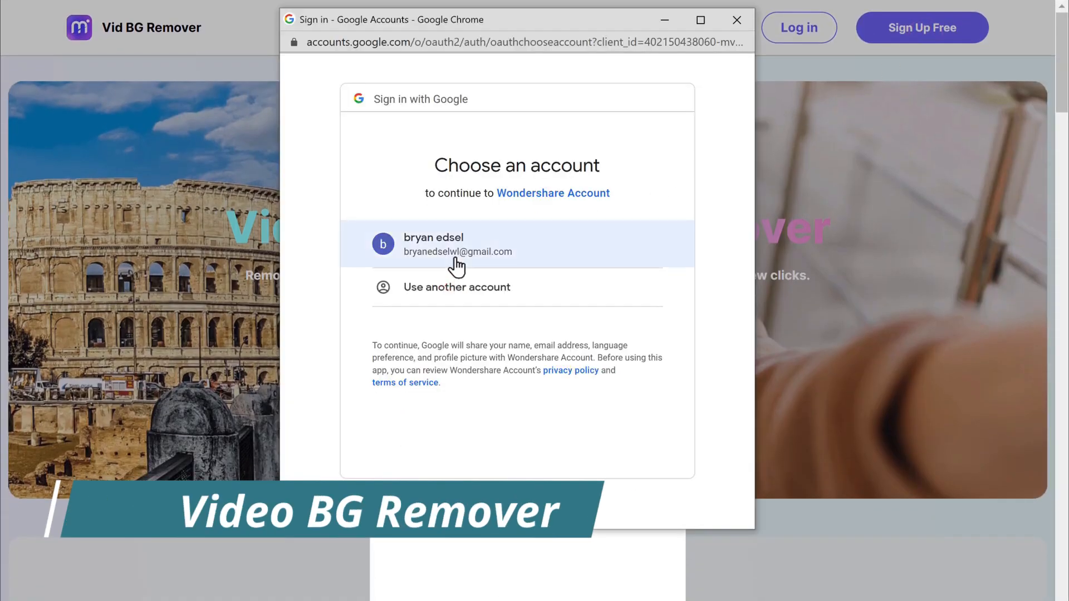
{"action": "left_click", "coordinate": [458, 244]}
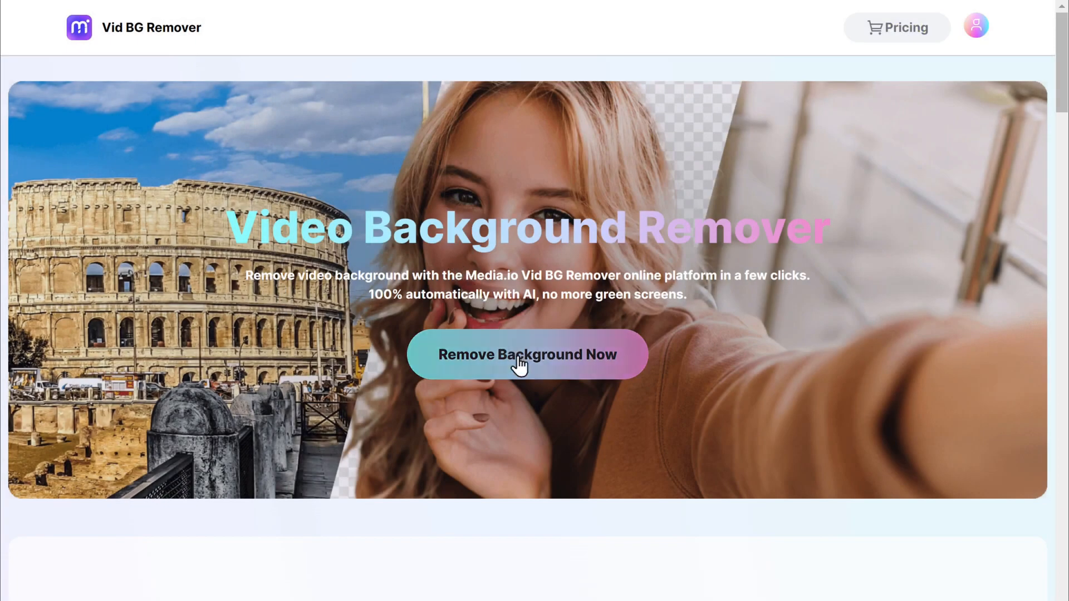
{"action": "left_click", "coordinate": [527, 355]}
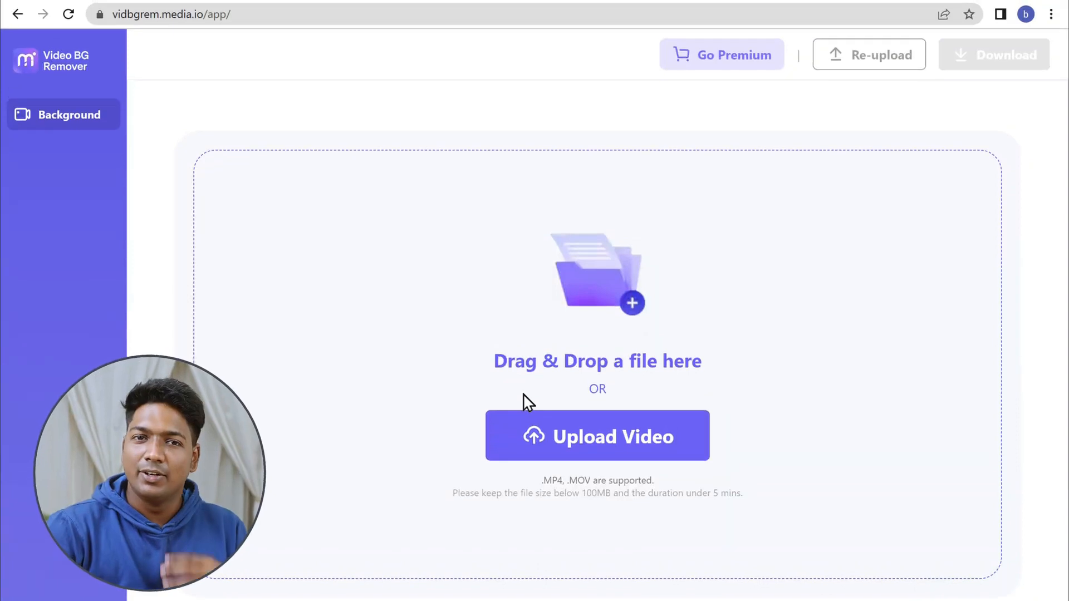
{"action": "left_click", "coordinate": [596, 437]}
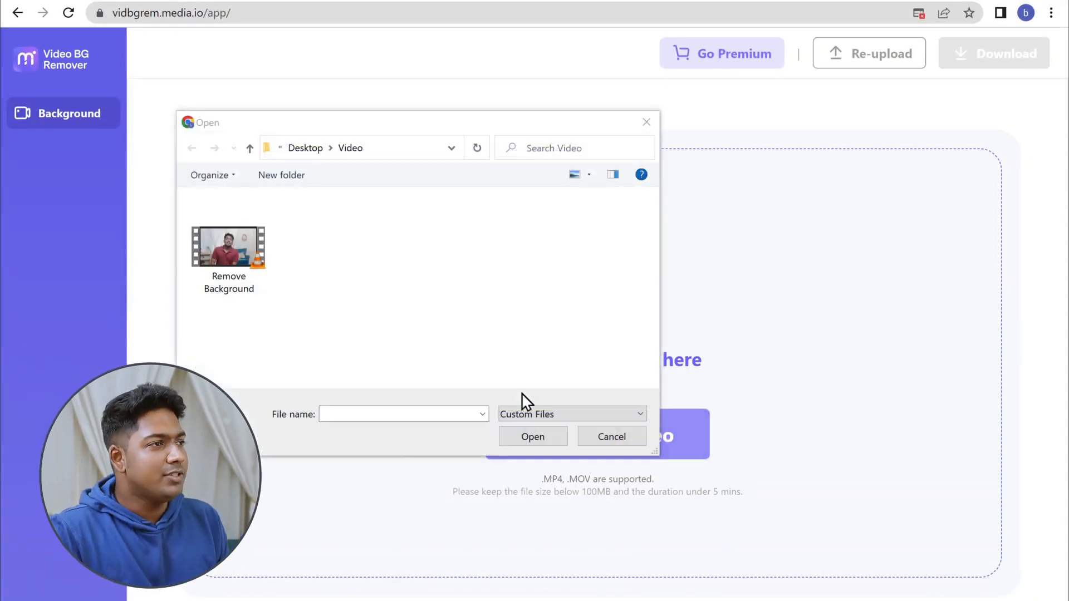
{"action": "left_click", "coordinate": [228, 242]}
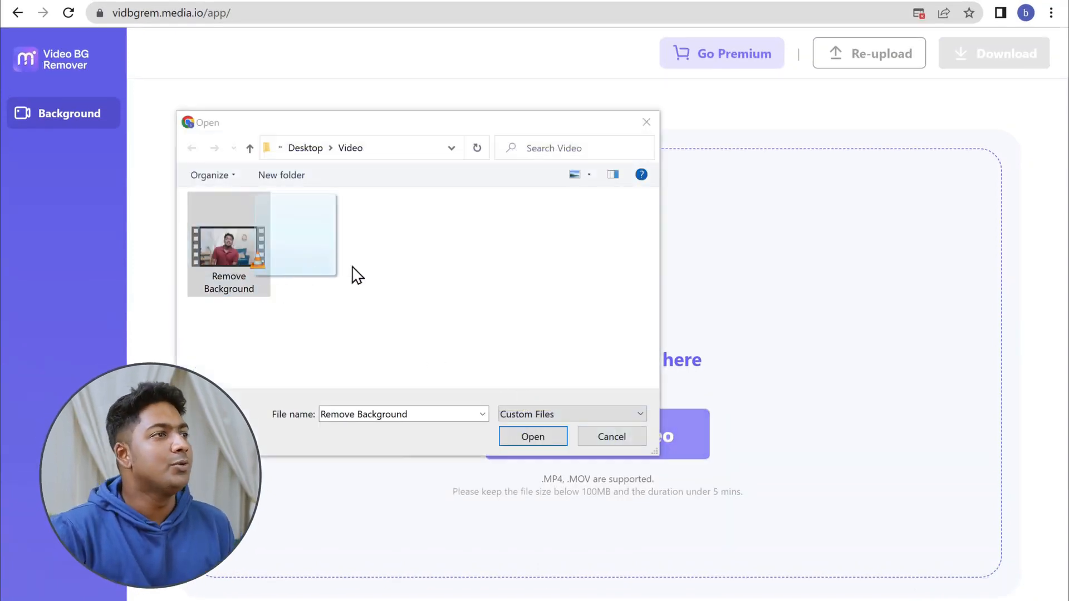
{"action": "left_click", "coordinate": [532, 437]}
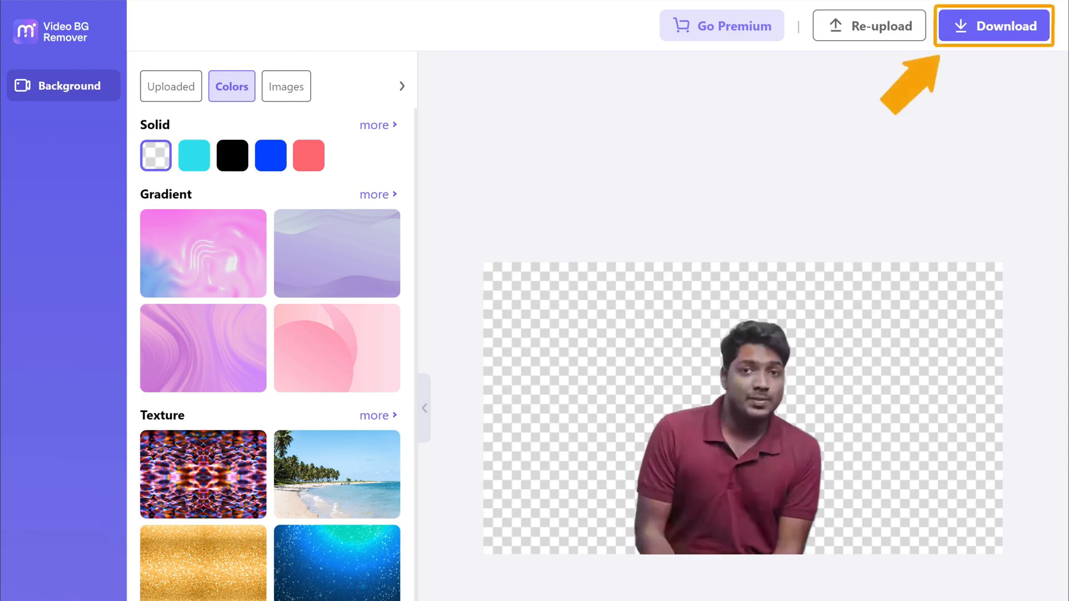
Set the brick wall stock image as the video background
{"action": "left_click", "coordinate": [993, 27]}
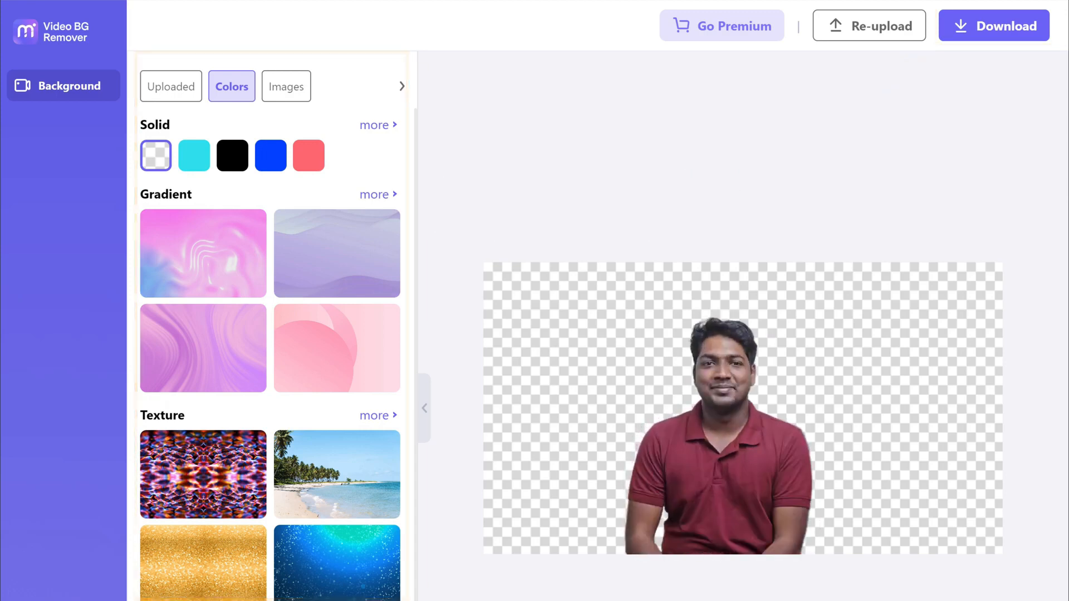
{"action": "left_click", "coordinate": [285, 86]}
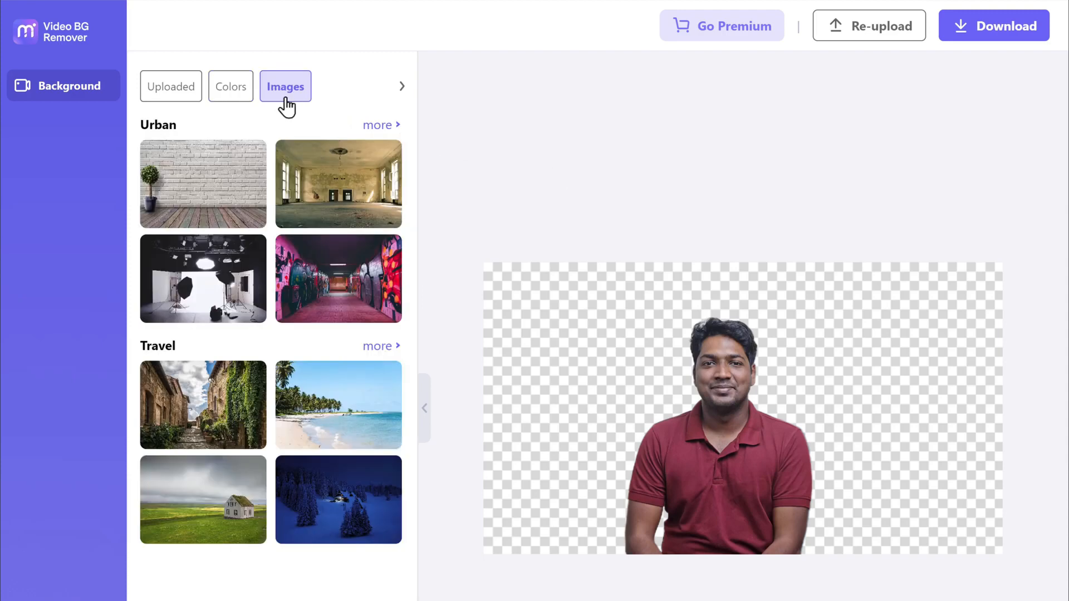
{"action": "left_click", "coordinate": [202, 183]}
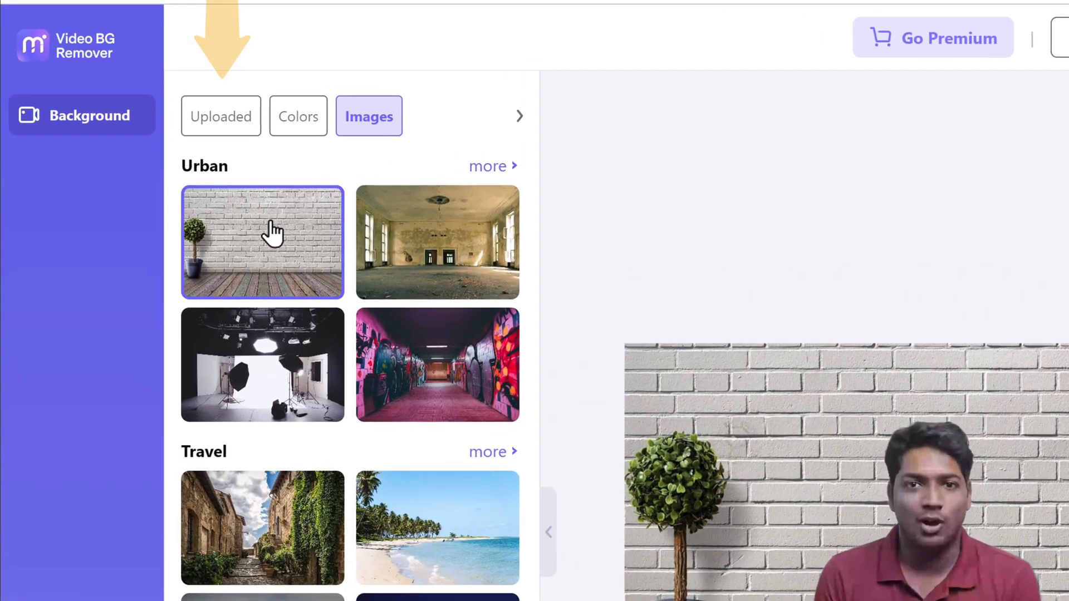
Import the custom Background image from Uploaded and play the preview
{"action": "left_click", "coordinate": [222, 116]}
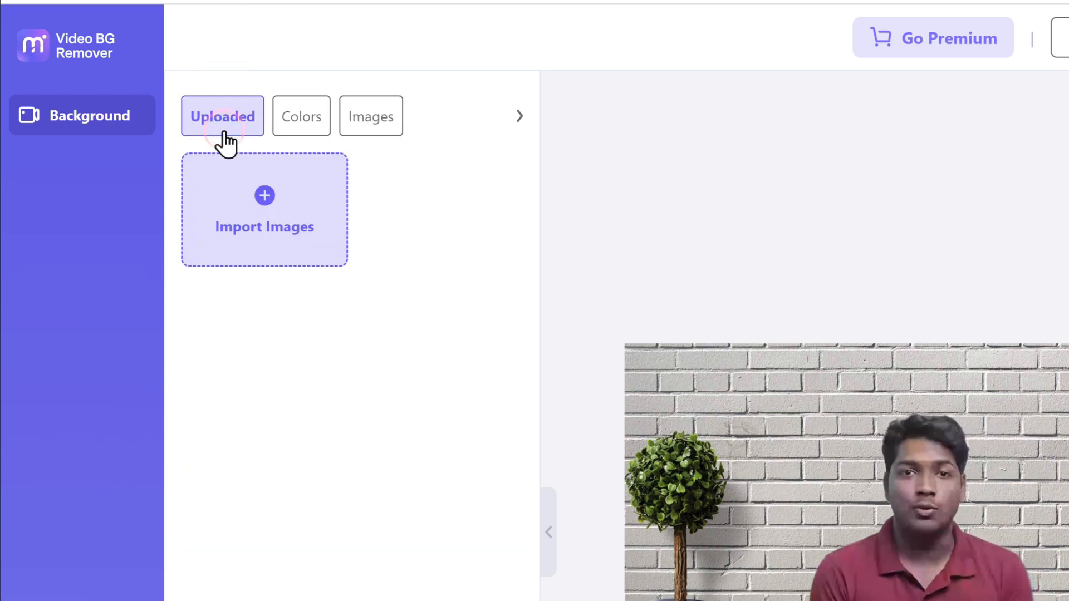
{"action": "left_click", "coordinate": [264, 209]}
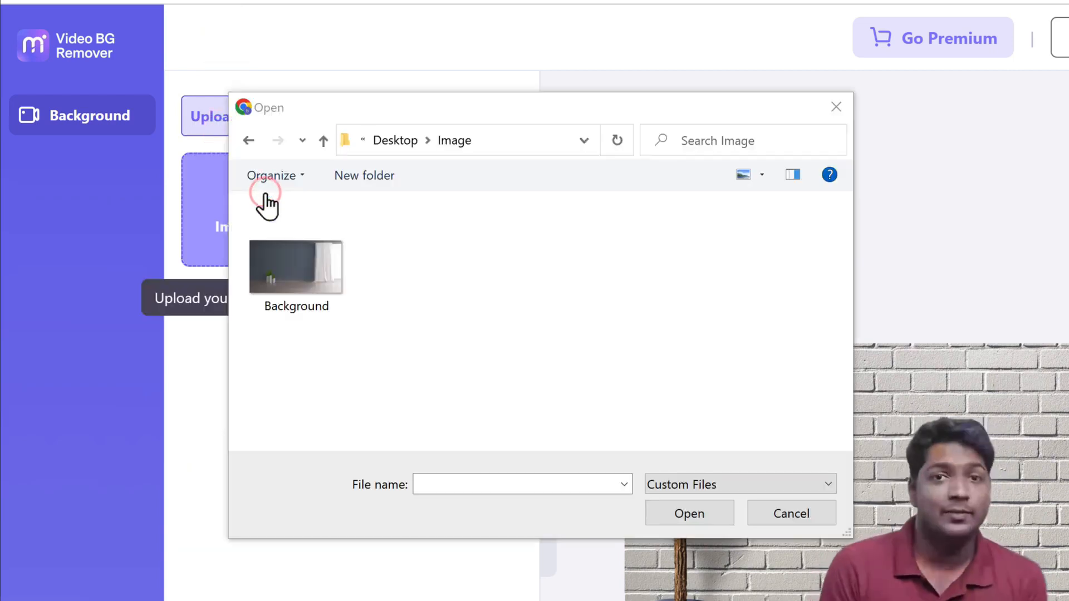
{"action": "left_click", "coordinate": [296, 267]}
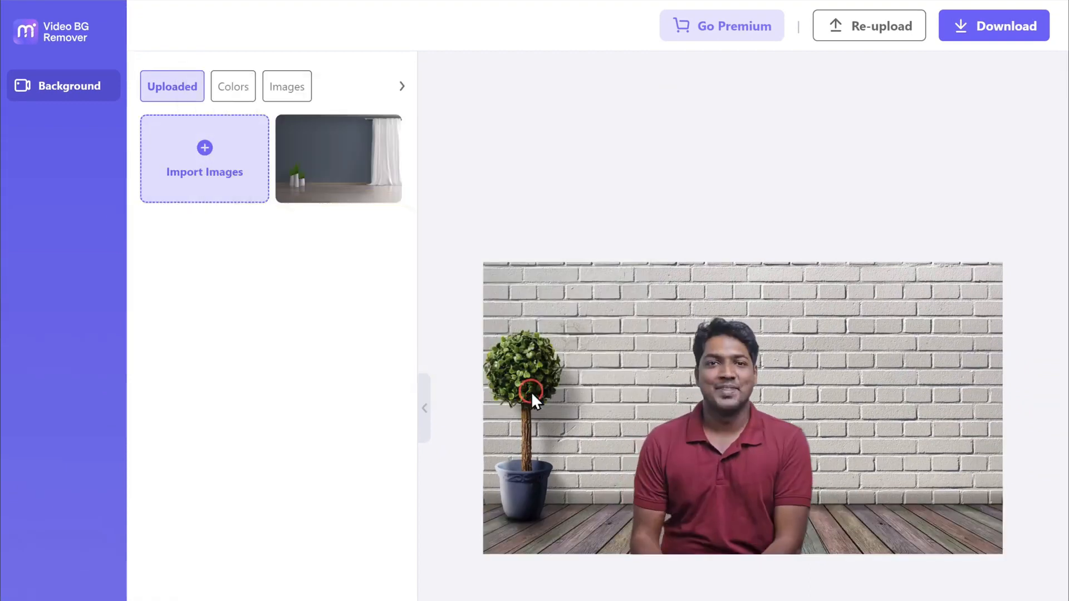
{"action": "left_click", "coordinate": [338, 159]}
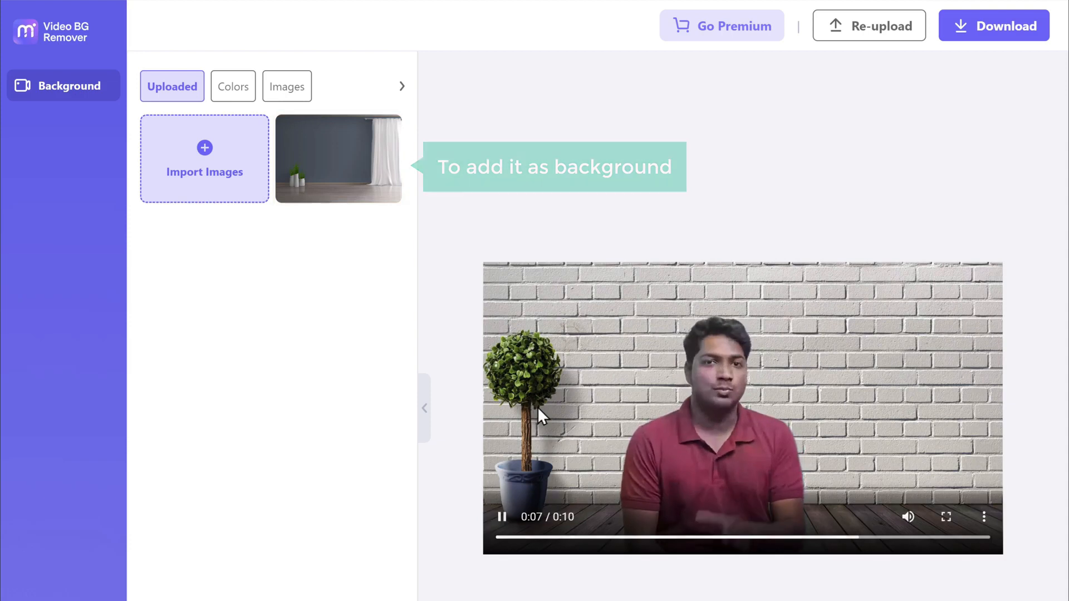
{"action": "left_click", "coordinate": [337, 158]}
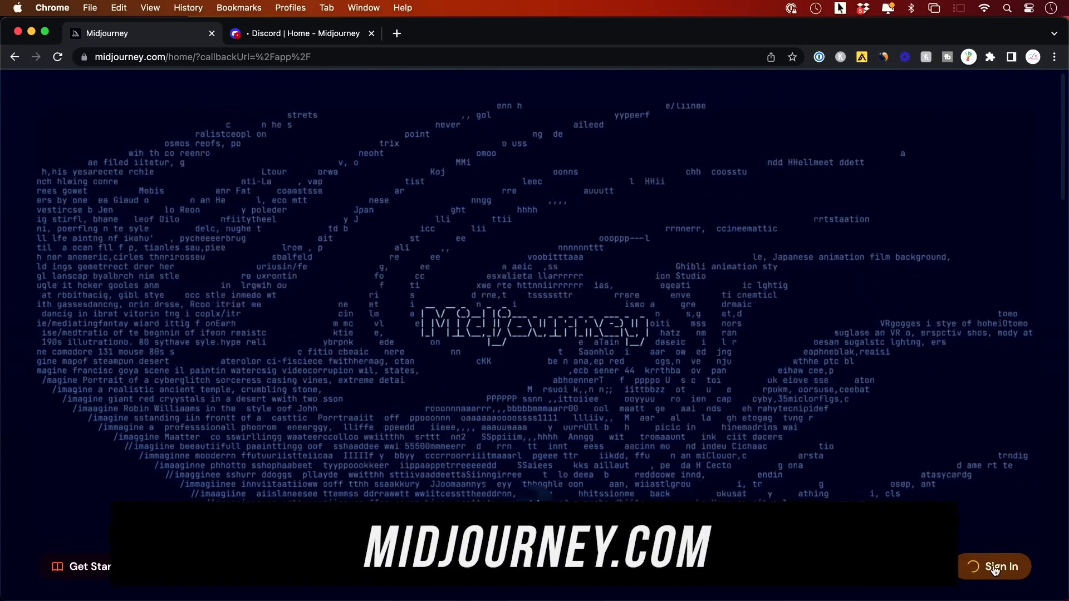
Sign in through Discord, authorize Midjourney Bot, and review monthly plan prices
{"action": "left_click", "coordinate": [994, 567]}
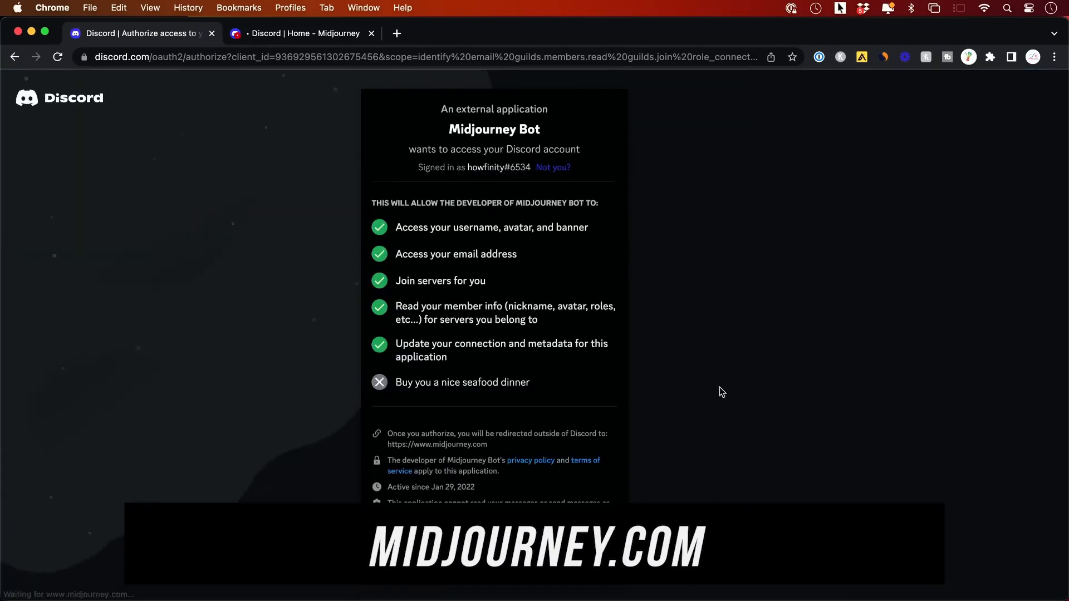
{"action": "mouse_move", "coordinate": [603, 353]}
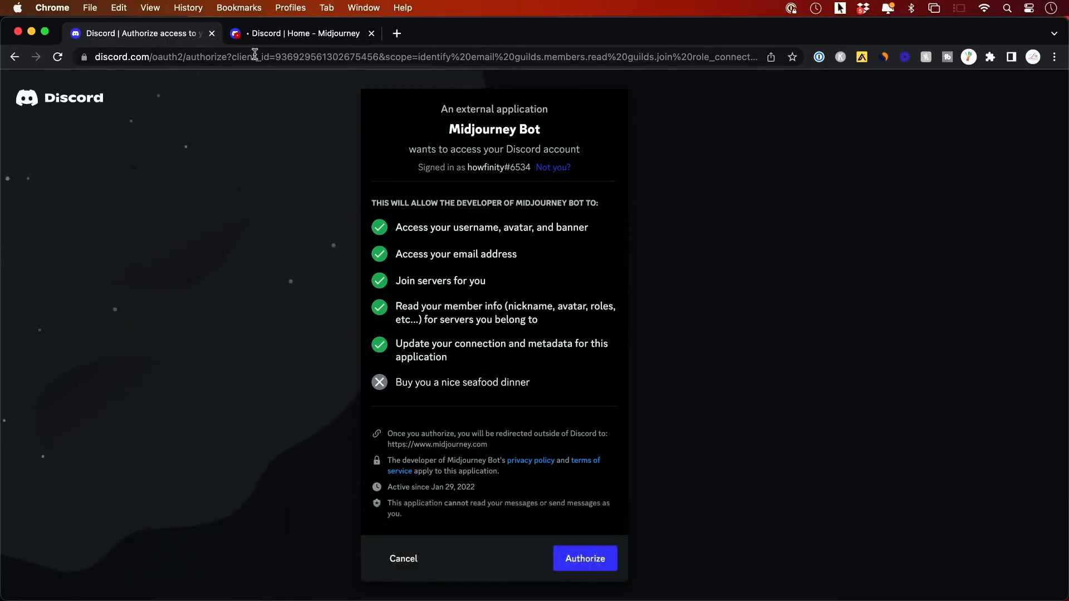
{"action": "mouse_move", "coordinate": [584, 559]}
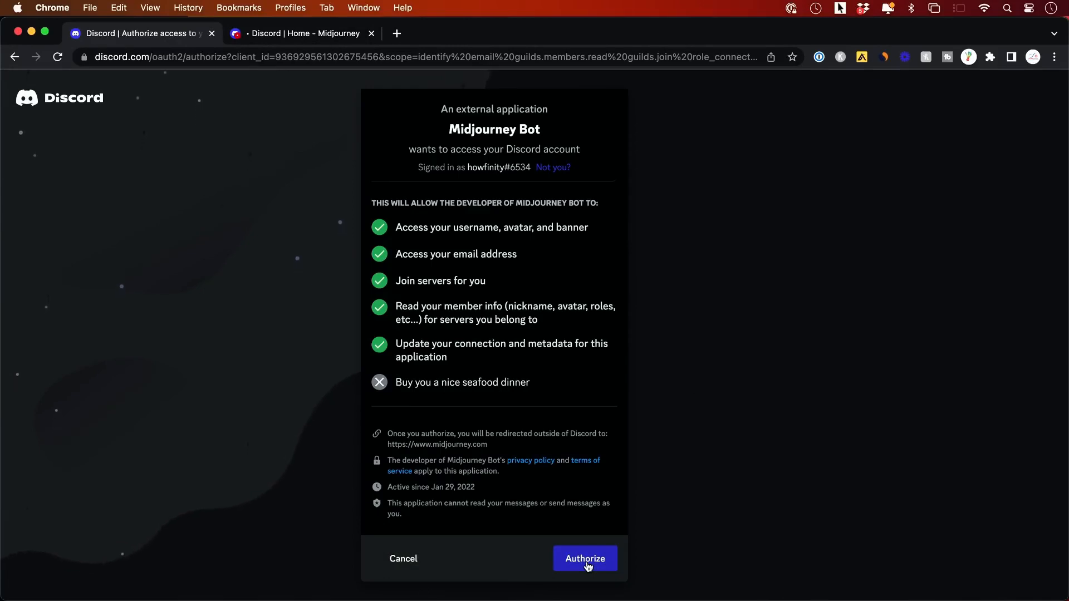
{"action": "left_click", "coordinate": [585, 559]}
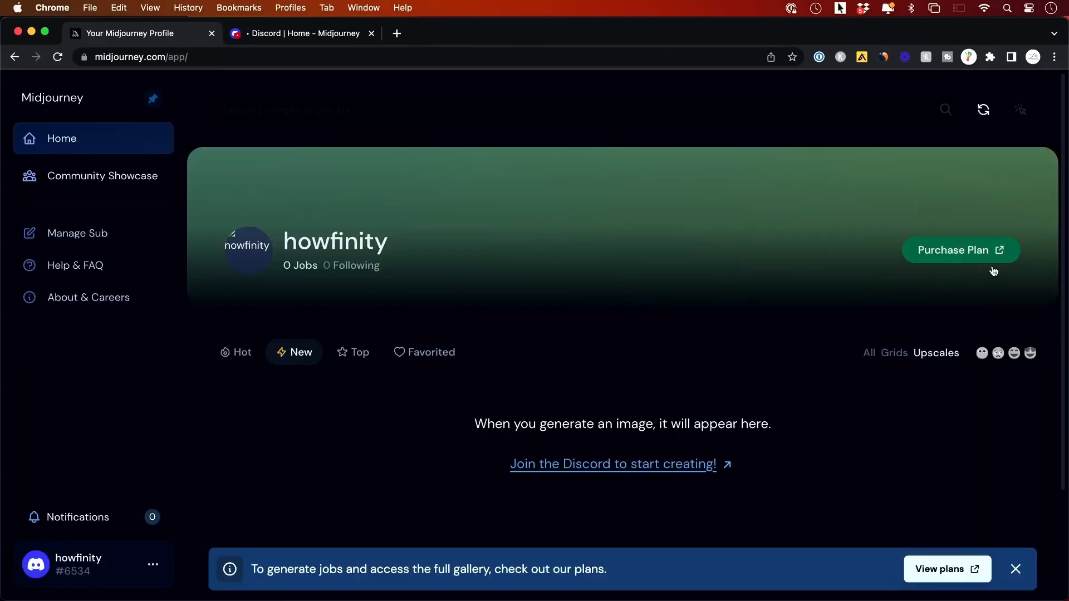
{"action": "left_click", "coordinate": [960, 249]}
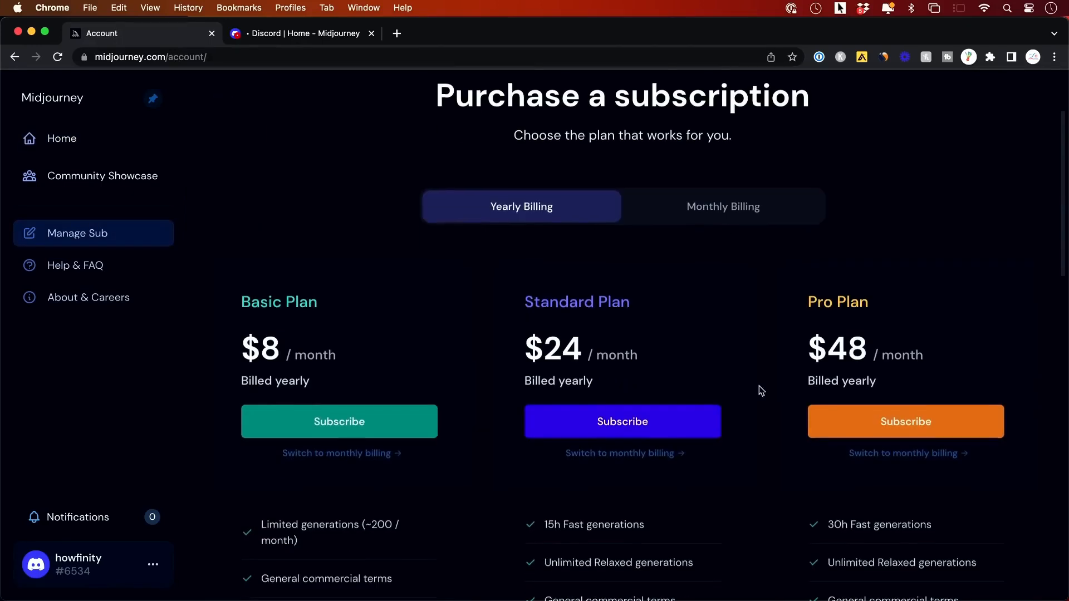
{"action": "left_click", "coordinate": [722, 206]}
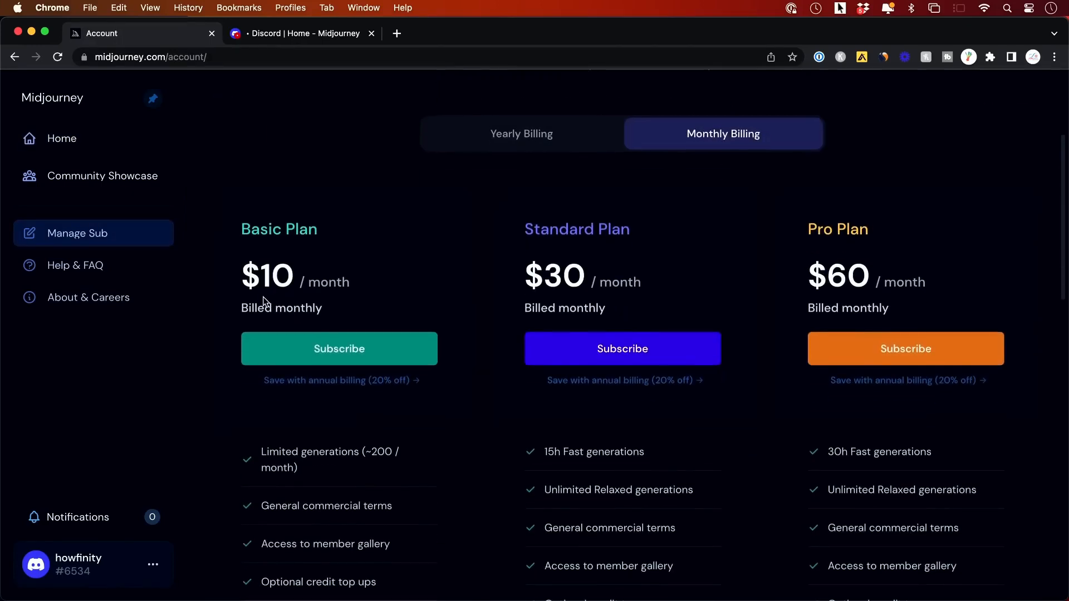
{"action": "scroll", "scroll_direction": "down", "scroll_amount": 3}
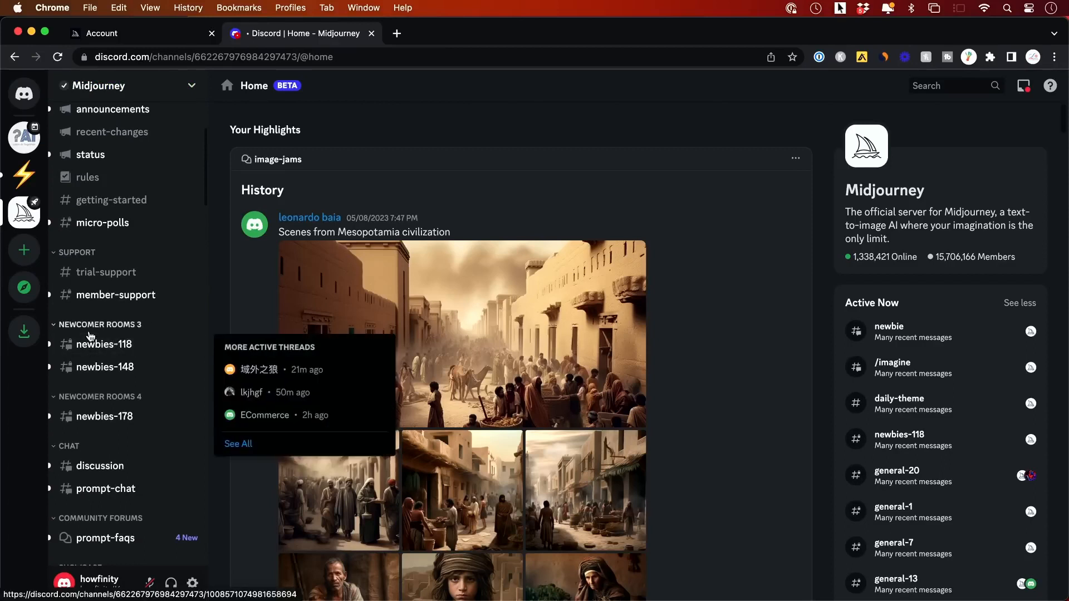
Open the newbies-118 channel and type /imagine to begin a prompt
{"action": "left_click", "coordinate": [104, 344]}
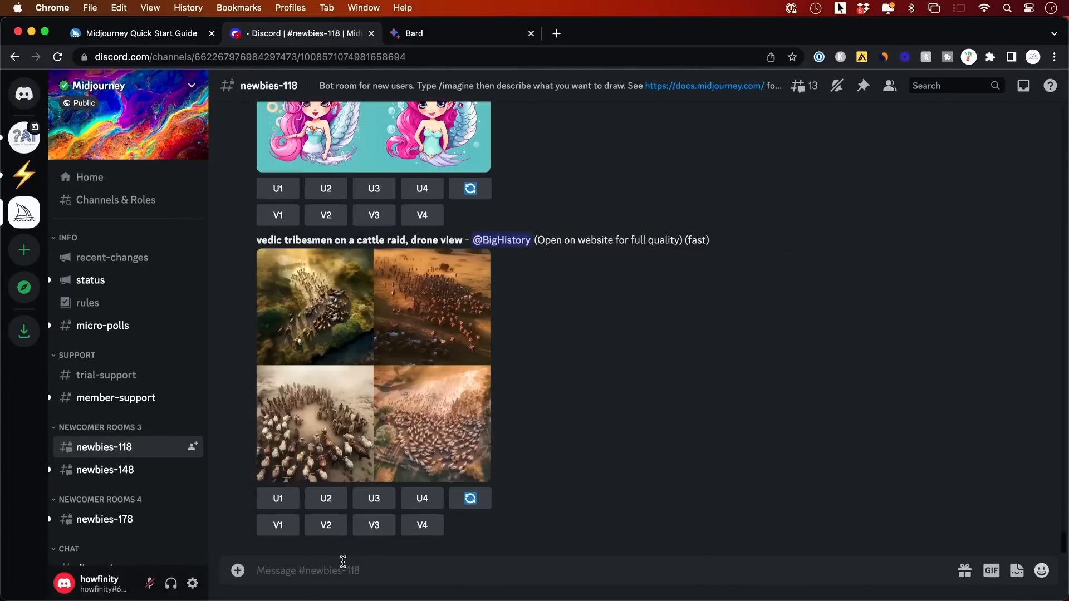
{"action": "type", "text": "/imagine prompt"}
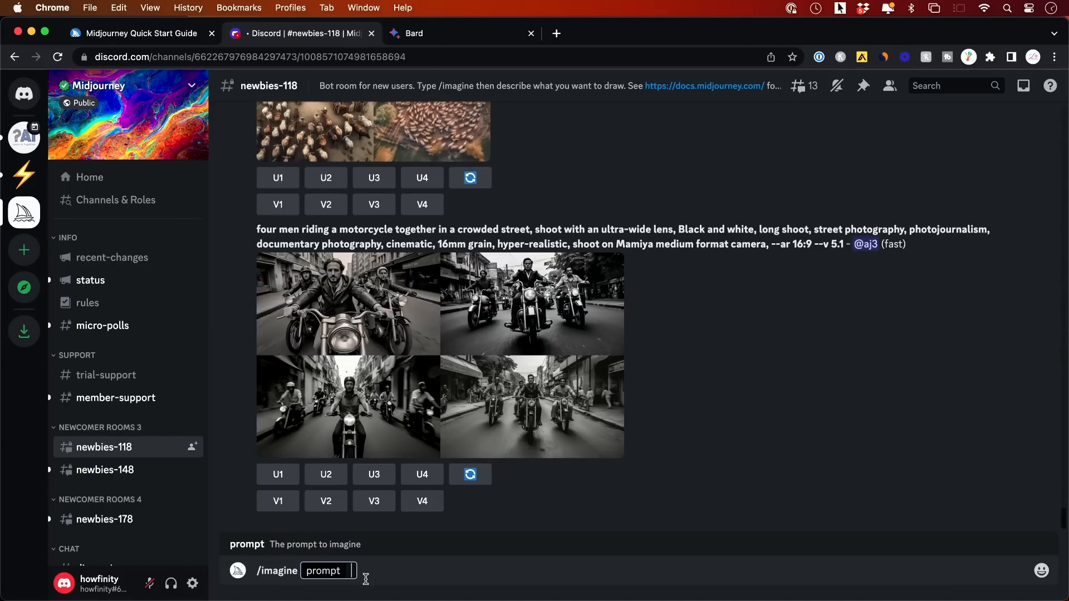
{"action": "scroll", "scroll_direction": "down", "scroll_amount": 3}
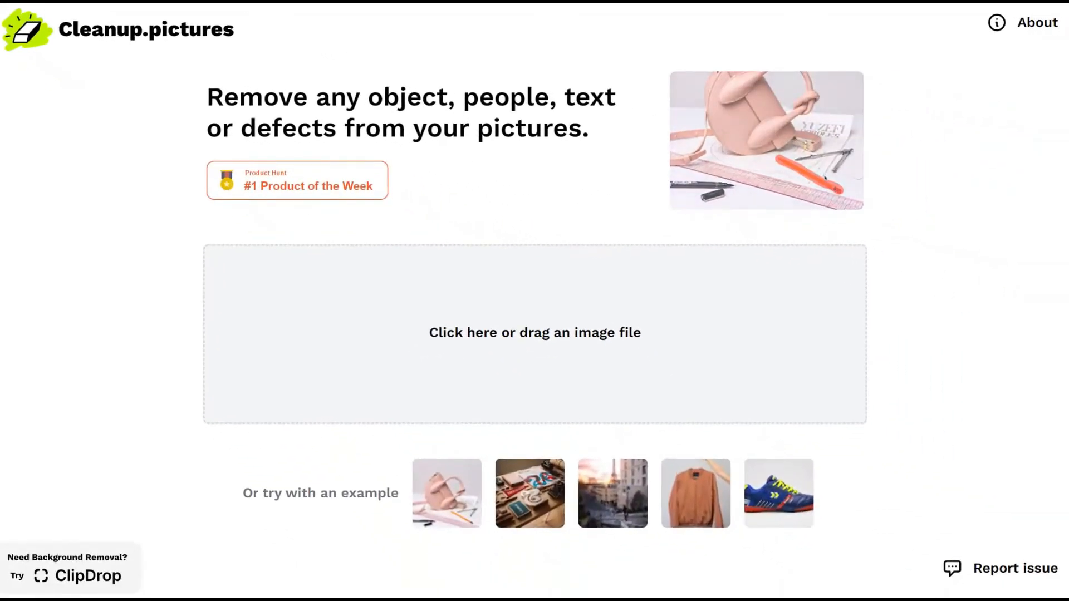
Load the selfie example, enlarge the brush to maximum, and paint over the woman in white
{"action": "left_click", "coordinate": [613, 493]}
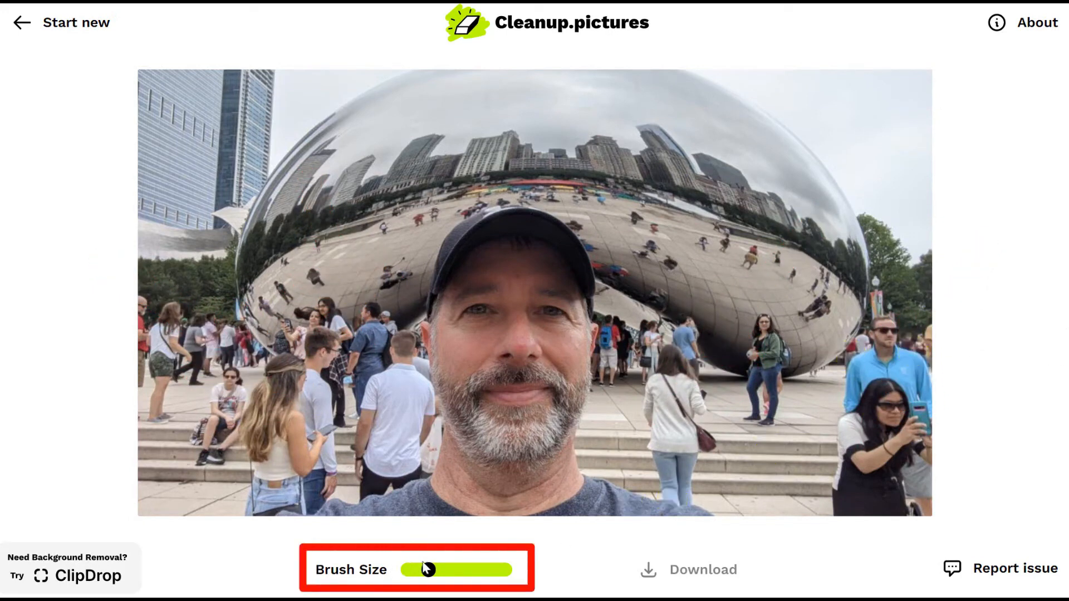
{"action": "left_click_drag", "start_coordinate": [428, 569], "coordinate": [455, 569]}
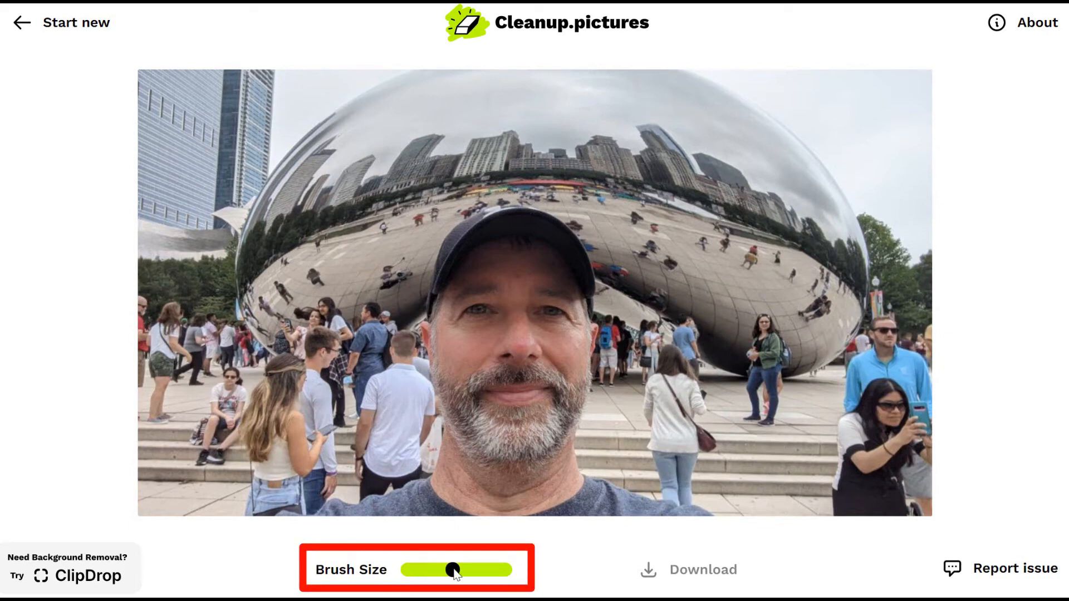
{"action": "left_click_drag", "start_coordinate": [453, 569], "coordinate": [453, 569]}
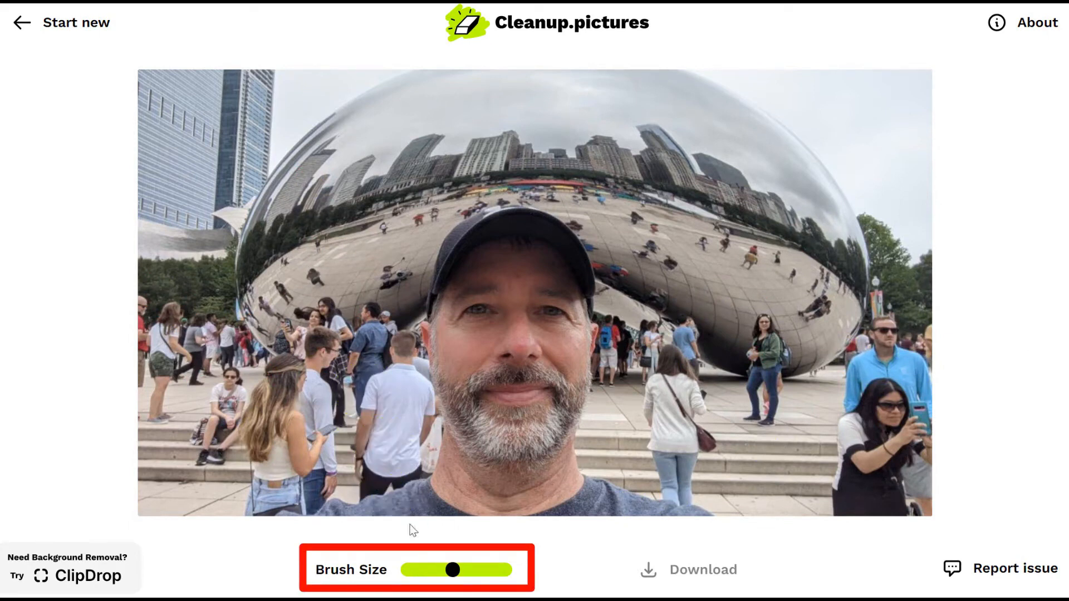
{"action": "left_click_drag", "start_coordinate": [453, 569], "coordinate": [504, 569]}
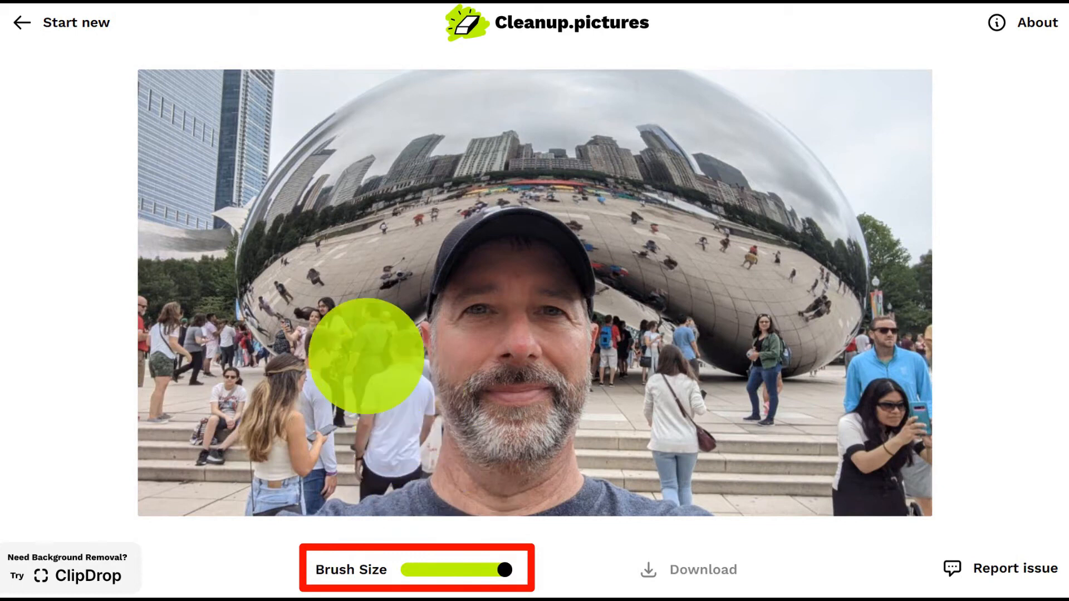
{"action": "left_click_drag", "start_coordinate": [501, 569], "coordinate": [470, 569]}
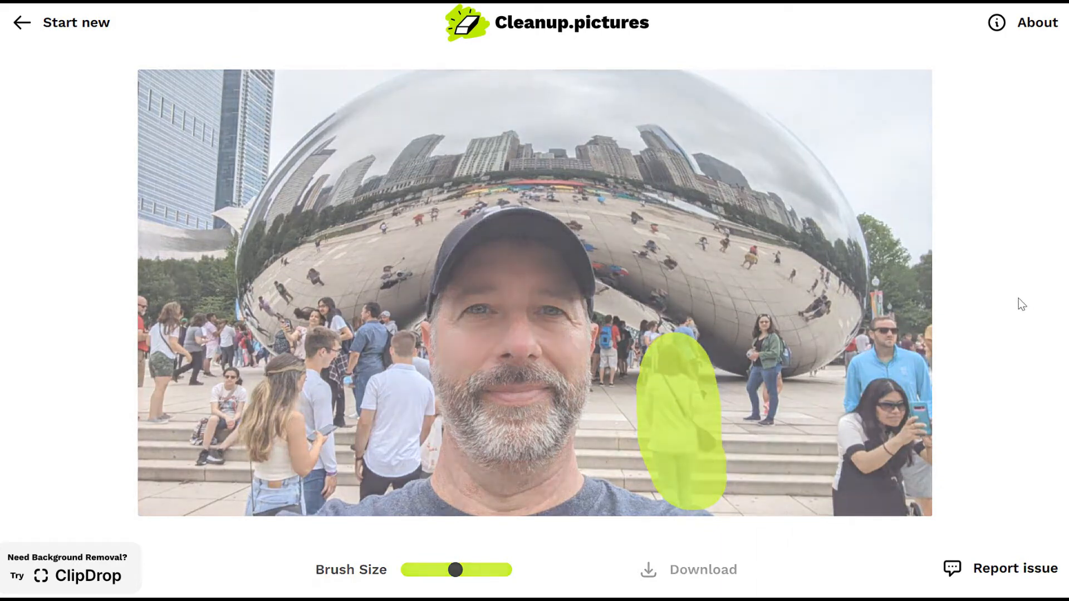
{"action": "left_click", "coordinate": [680, 419]}
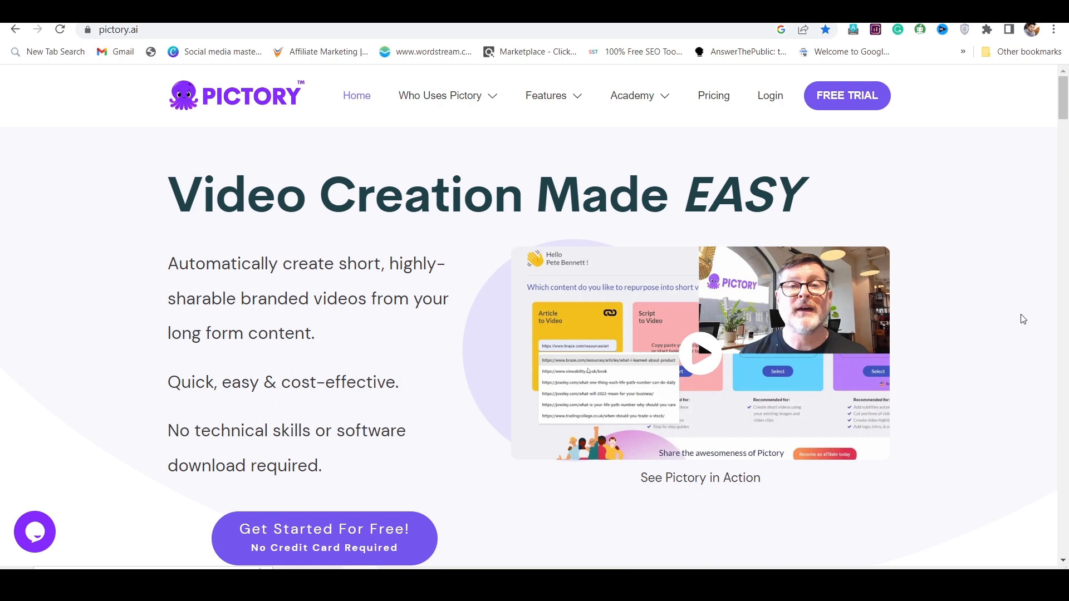
{"action": "mouse_move", "coordinate": [987, 328]}
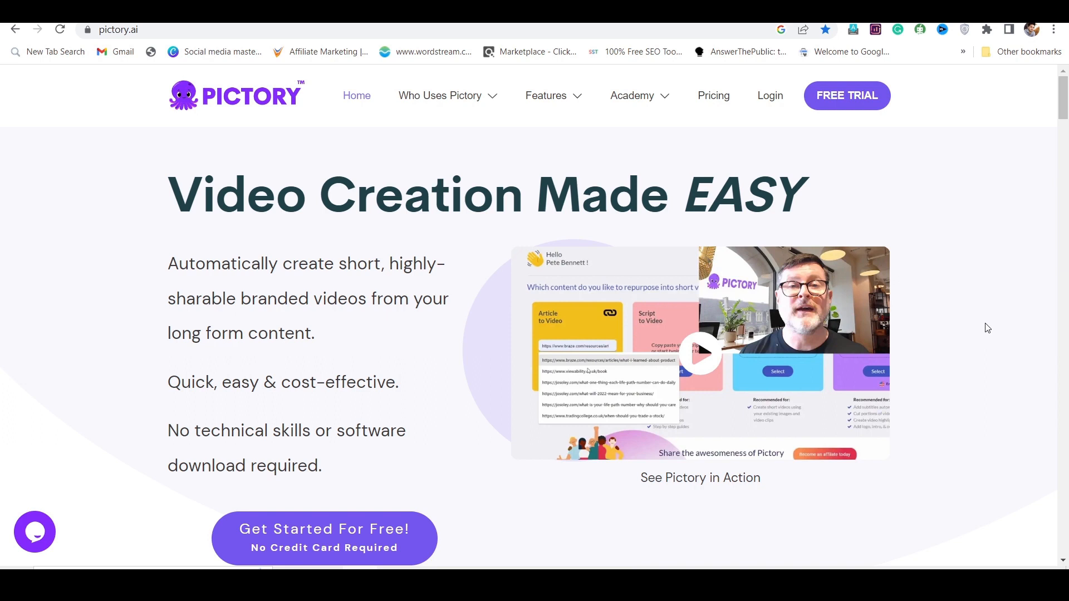
{"action": "scroll", "scroll_direction": "down", "scroll_amount": 3}
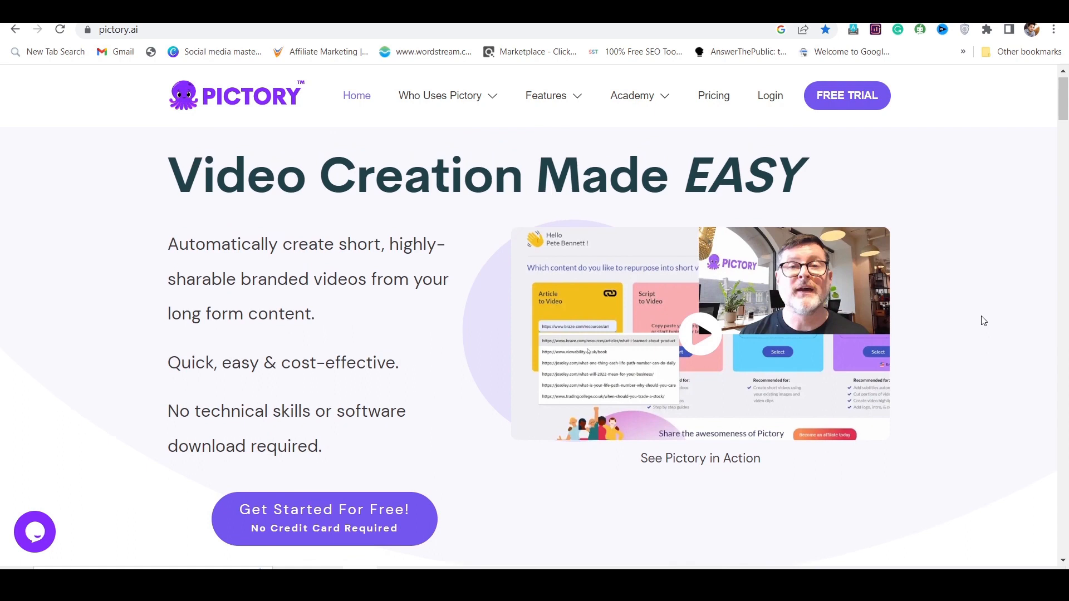
{"action": "scroll", "scroll_direction": "down", "scroll_amount": 3}
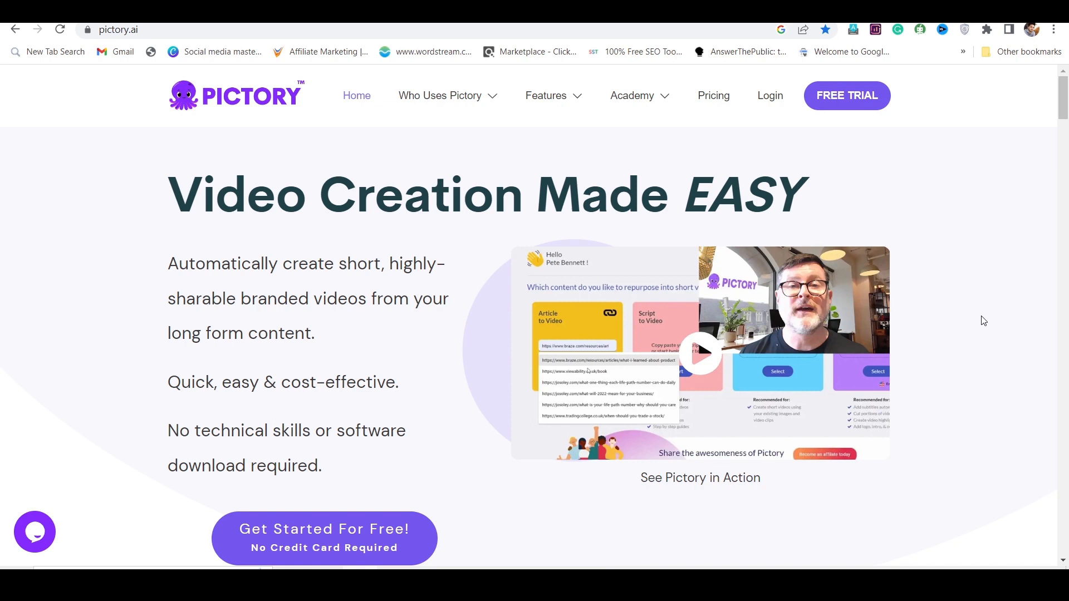
{"action": "left_click", "coordinate": [440, 95]}
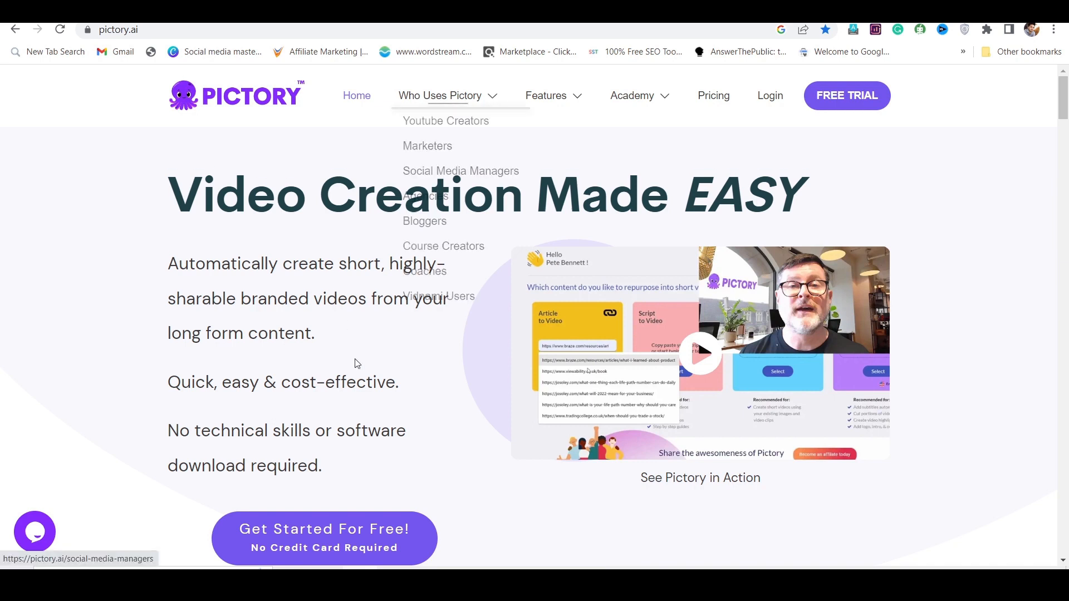
{"action": "mouse_move", "coordinate": [422, 352]}
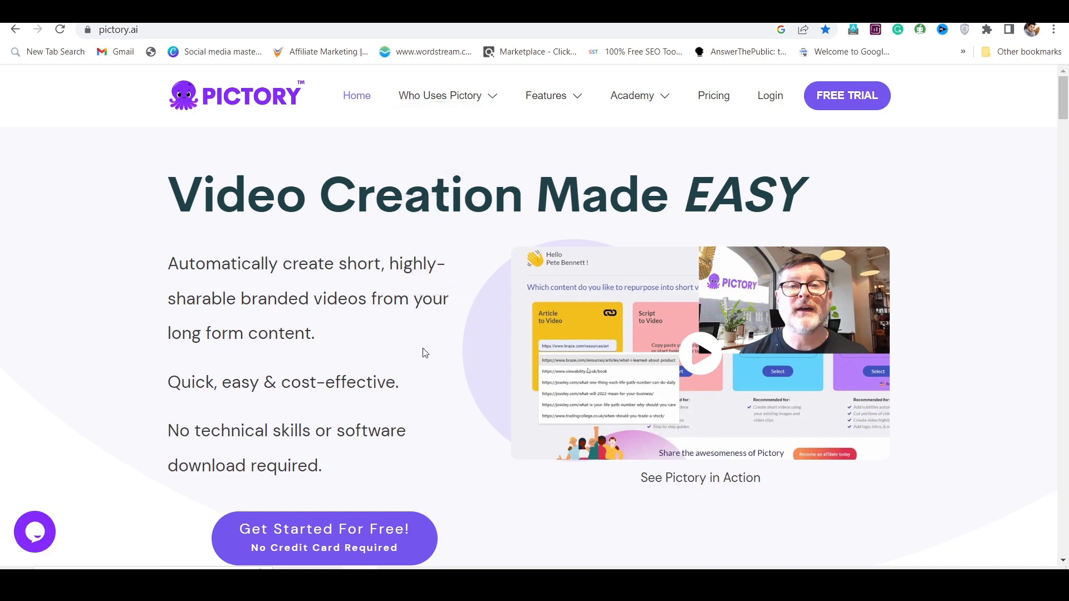
{"action": "left_click", "coordinate": [440, 95]}
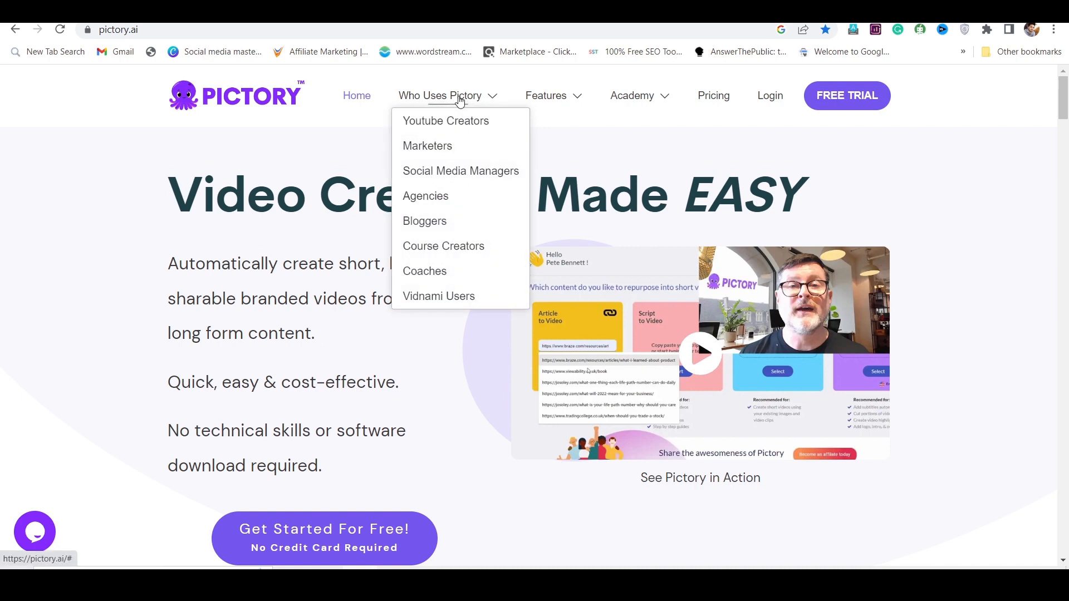
{"action": "mouse_move", "coordinate": [432, 172]}
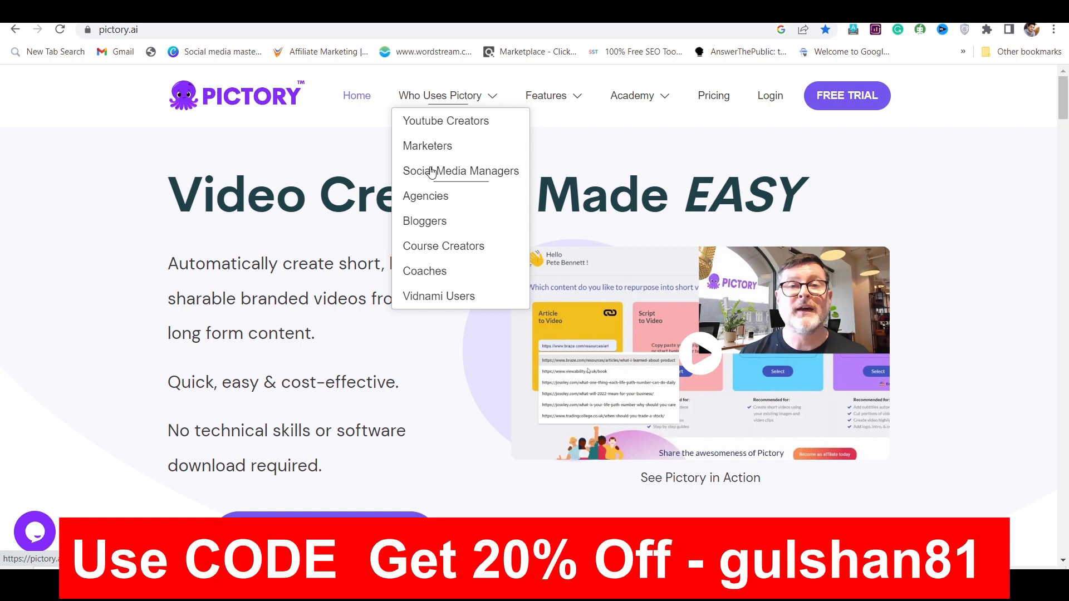
{"action": "mouse_move", "coordinate": [443, 117]}
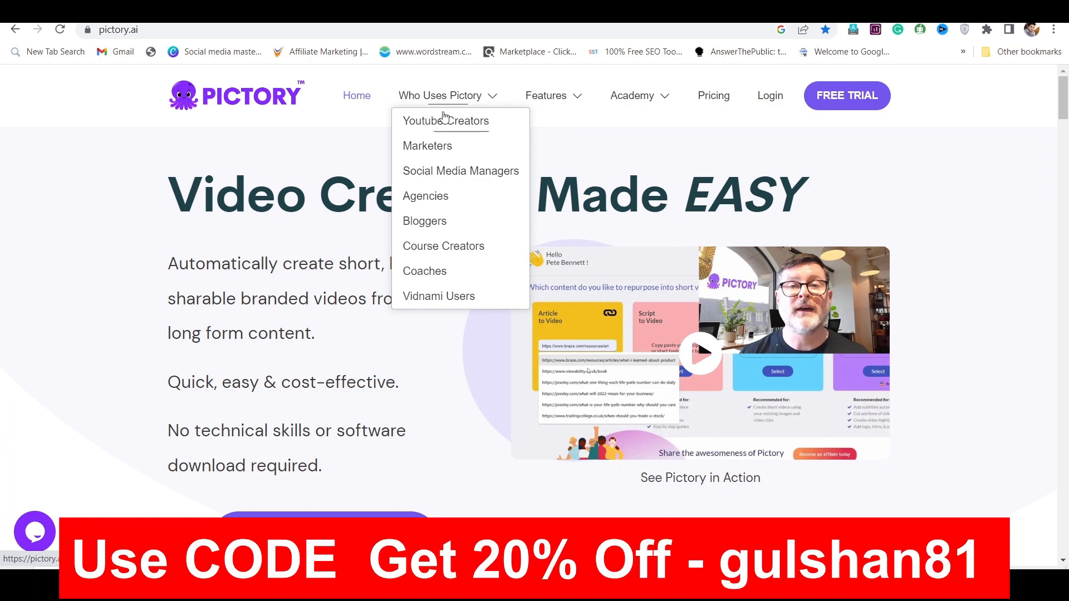
{"action": "mouse_move", "coordinate": [432, 146]}
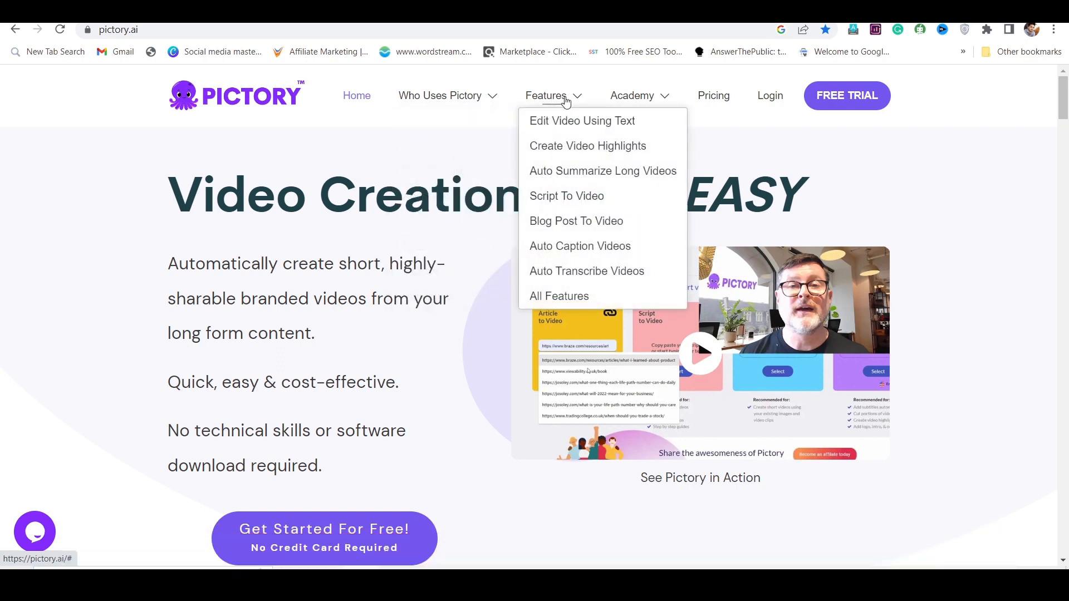
{"action": "mouse_move", "coordinate": [581, 121]}
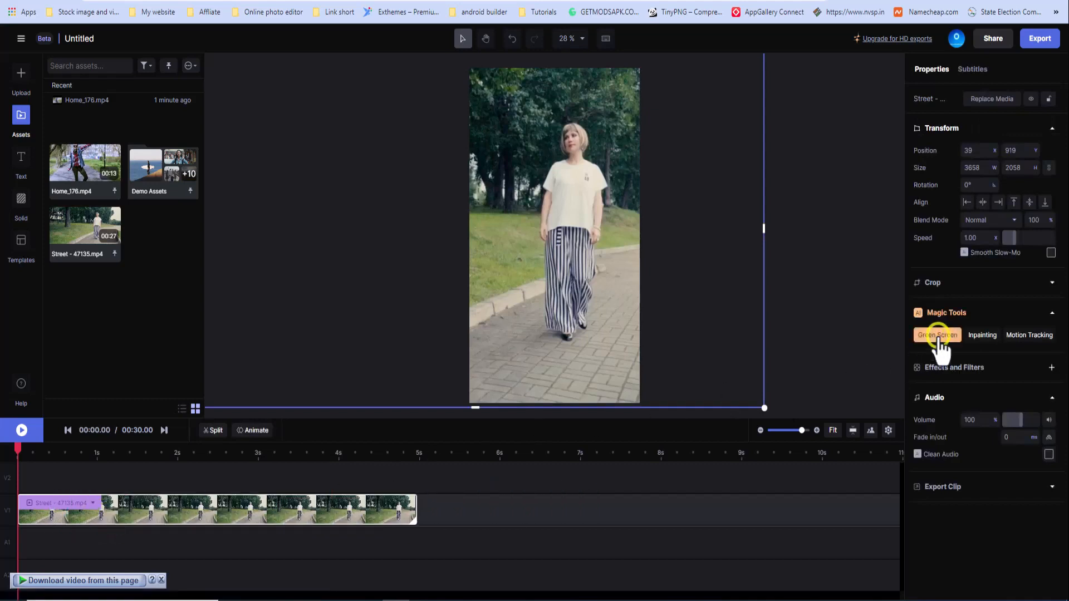
Start Green Screen on the street clip and select the walking woman as the mask subject
{"action": "left_click", "coordinate": [937, 335]}
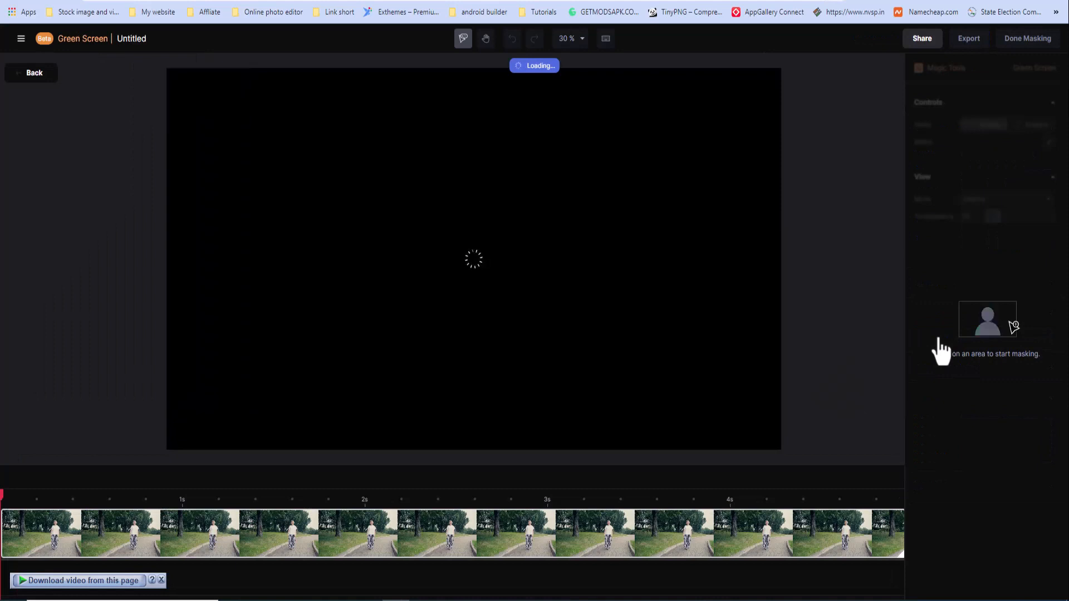
{"action": "left_click", "coordinate": [463, 39]}
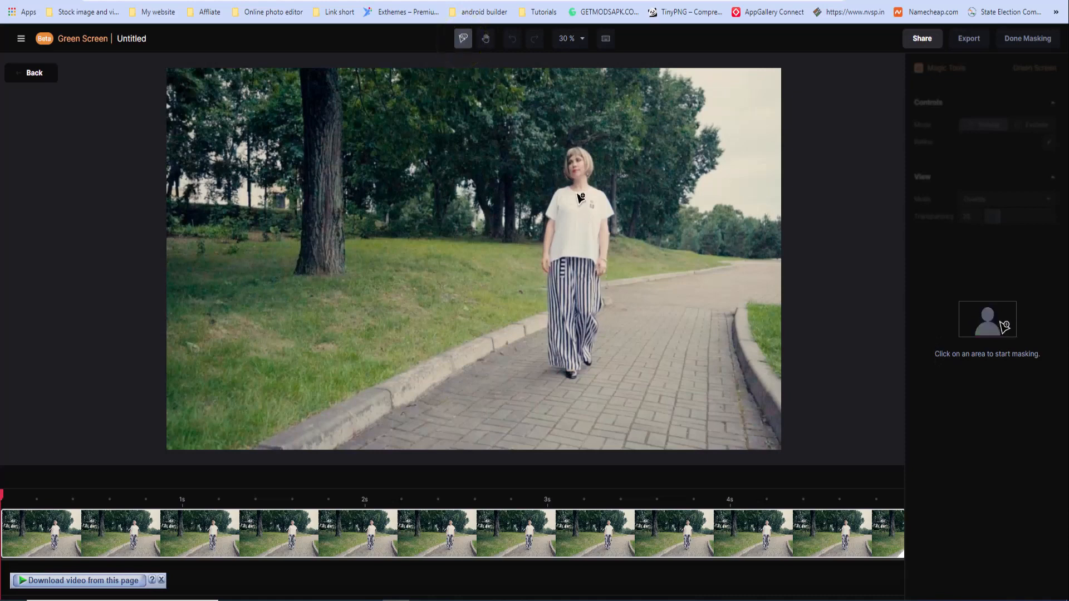
{"action": "left_click", "coordinate": [576, 198]}
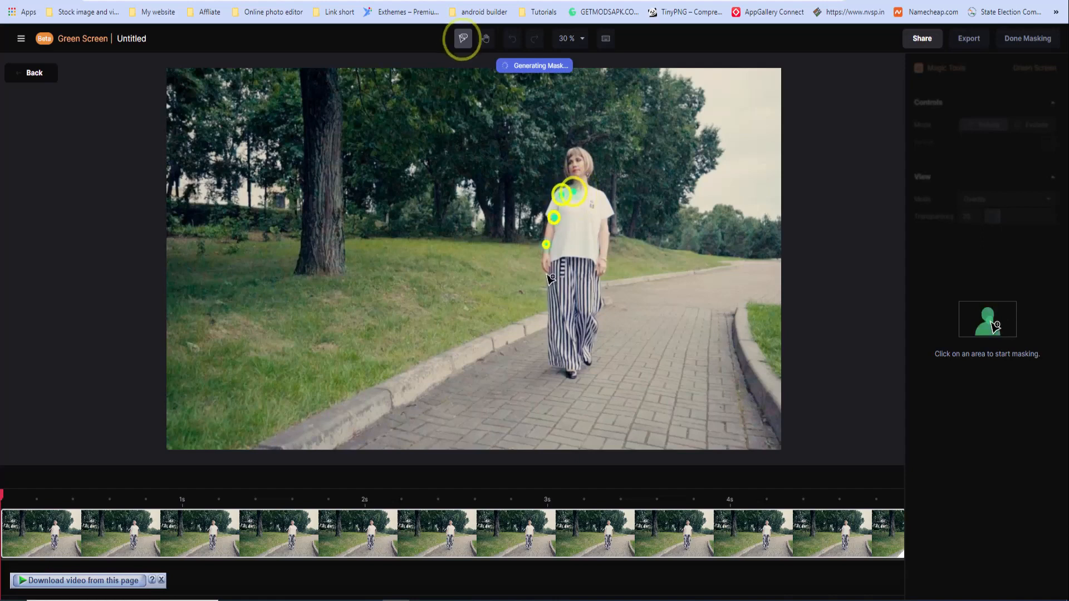
{"action": "left_click", "coordinate": [593, 327]}
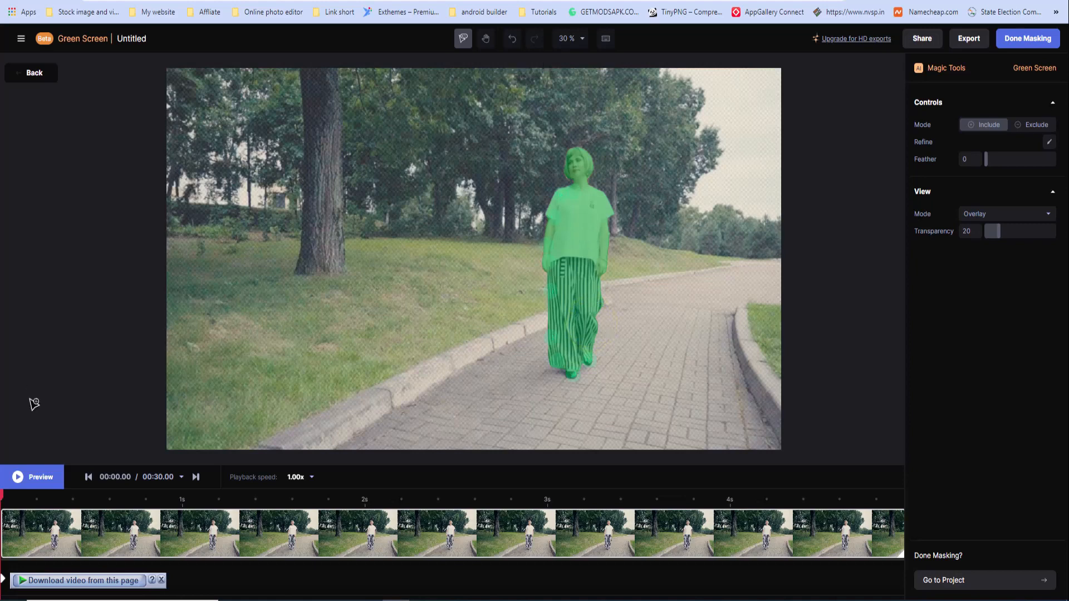
Preview the woman's mask and finish masking
{"action": "left_click", "coordinate": [32, 477]}
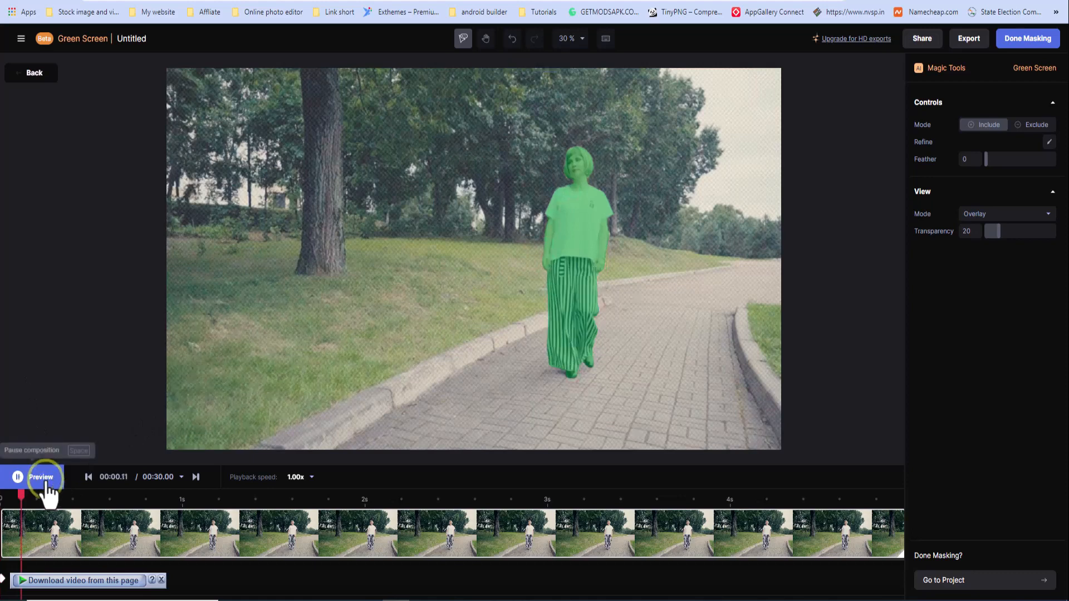
{"action": "left_click", "coordinate": [40, 476]}
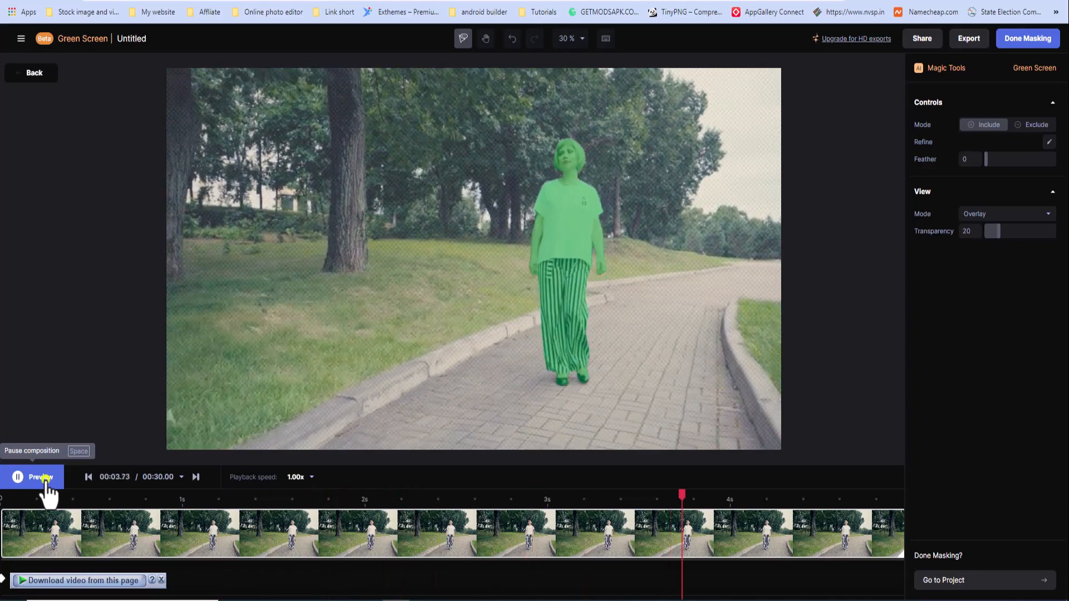
{"action": "left_click", "coordinate": [33, 477]}
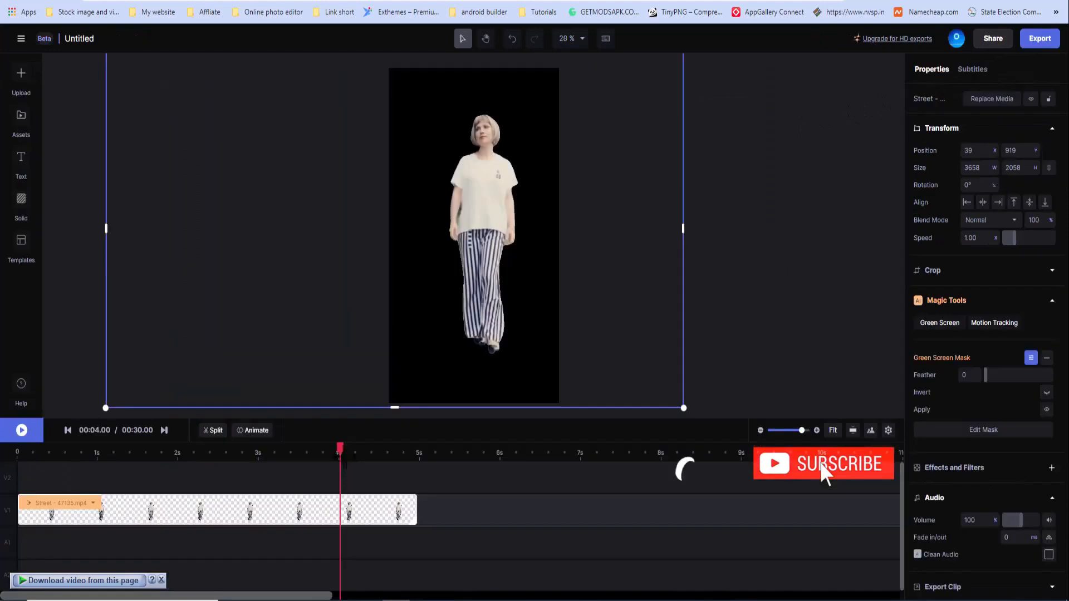
Preview the cut-out woman, then add a solid layer beneath her clip
{"action": "left_click", "coordinate": [21, 430]}
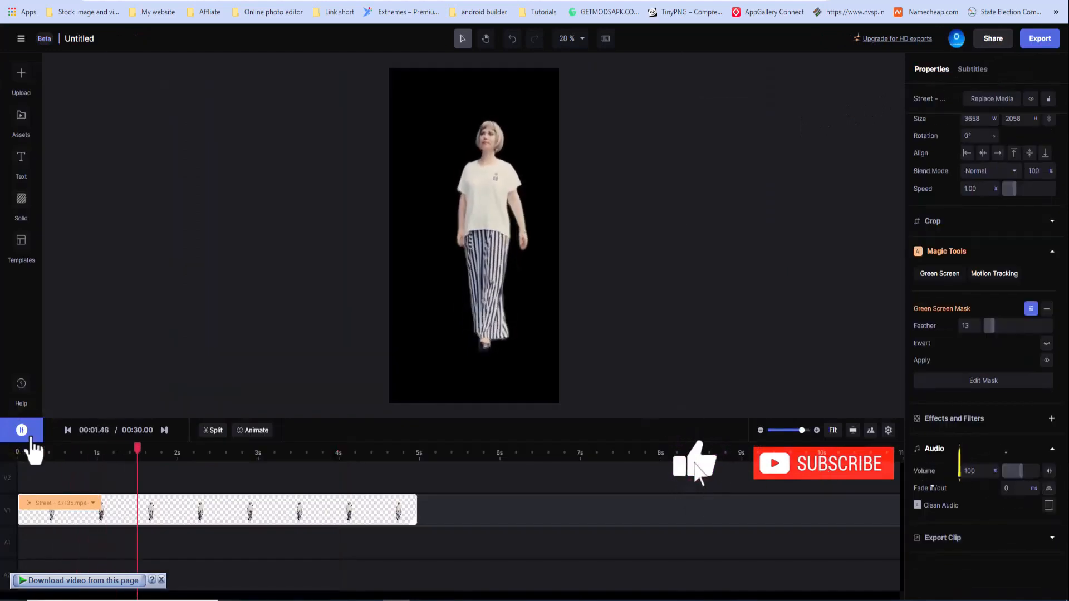
{"action": "left_click", "coordinate": [21, 431]}
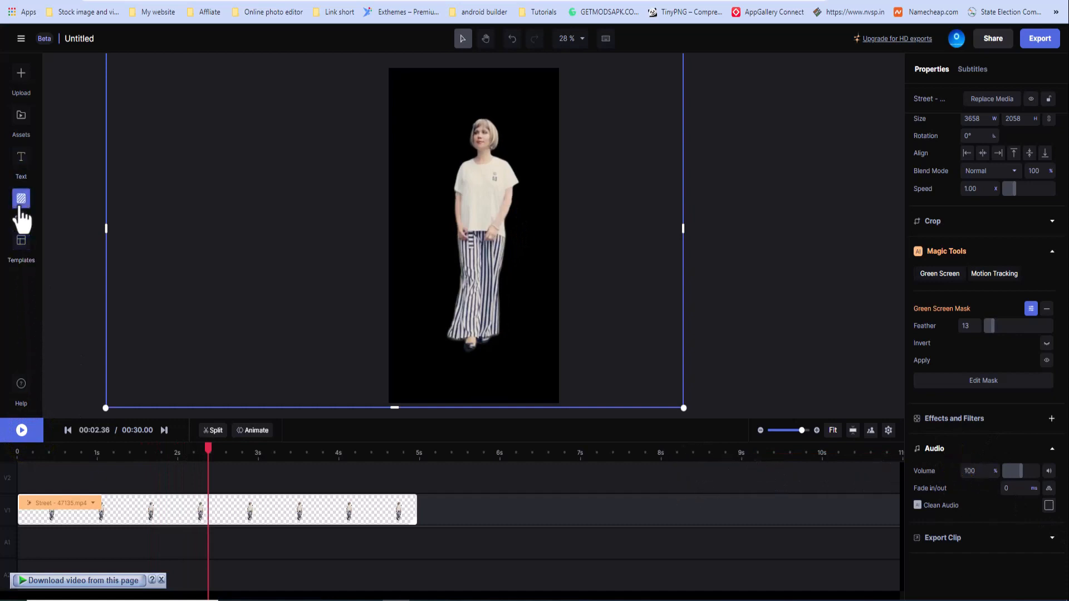
{"action": "left_click", "coordinate": [21, 204]}
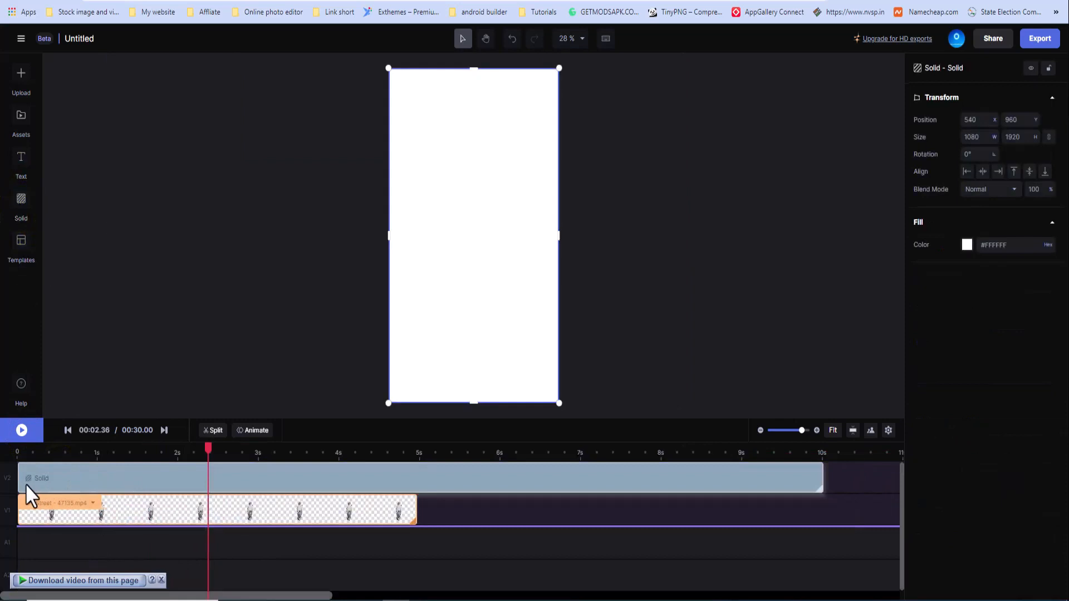
{"action": "left_click", "coordinate": [61, 470]}
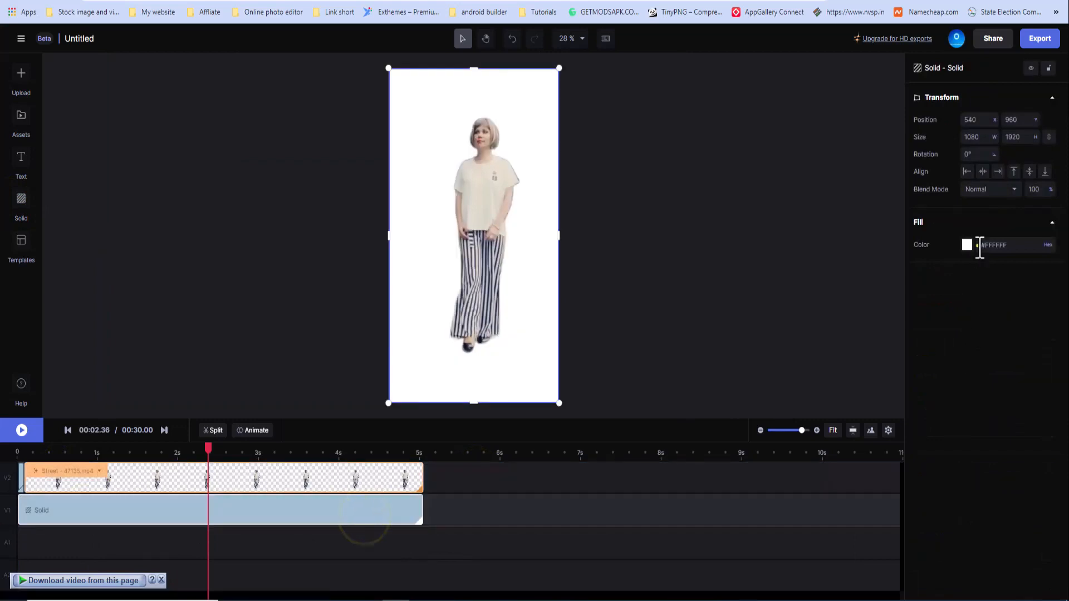
Set the solid layer's fill to green and preview the composition
{"action": "left_click", "coordinate": [966, 245]}
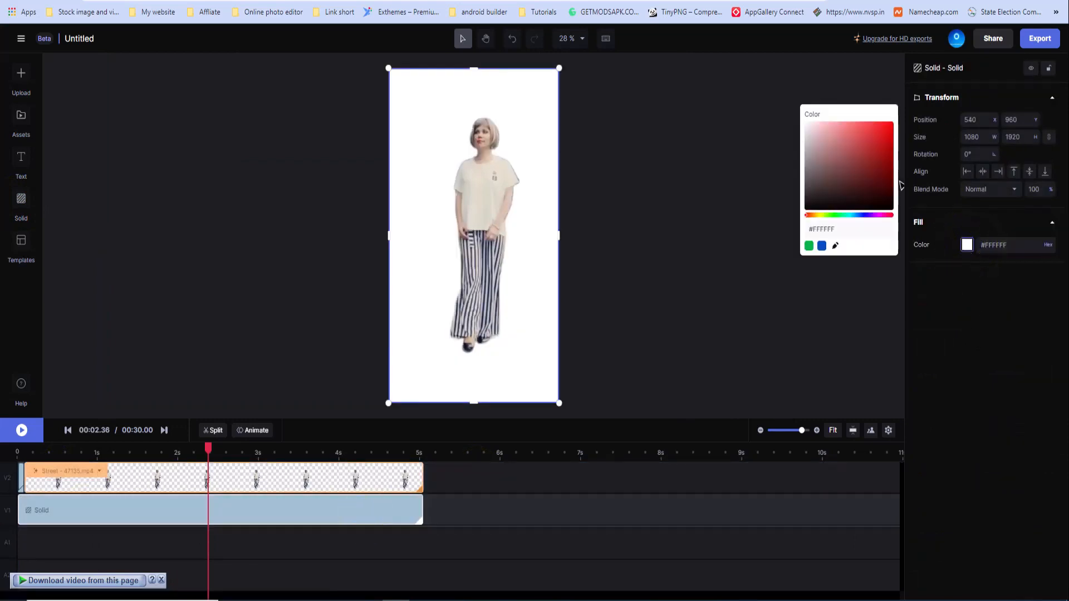
{"action": "left_click", "coordinate": [866, 181]}
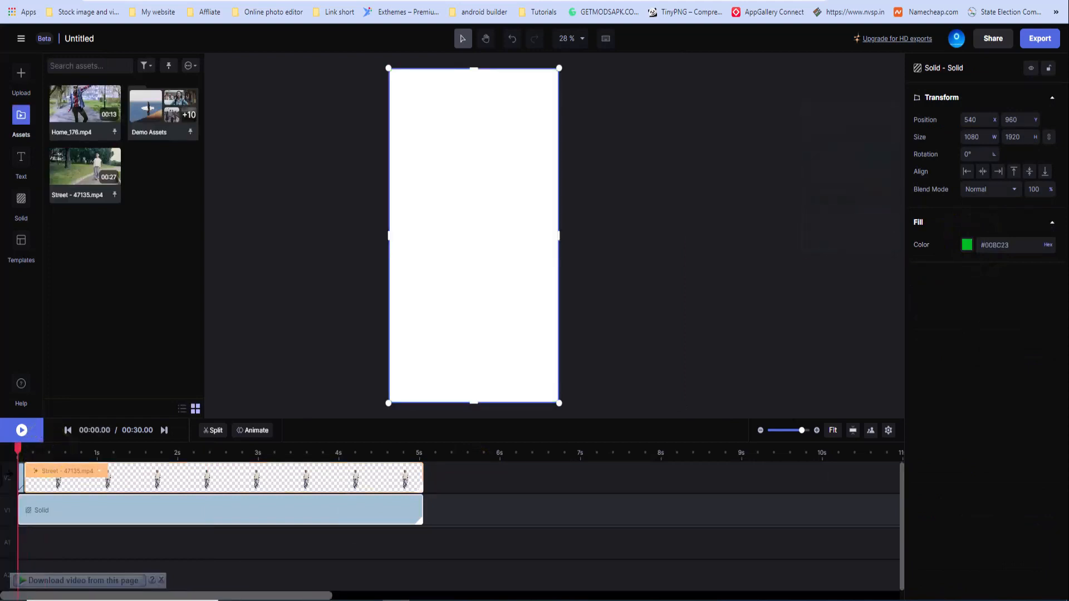
{"action": "left_click", "coordinate": [21, 431]}
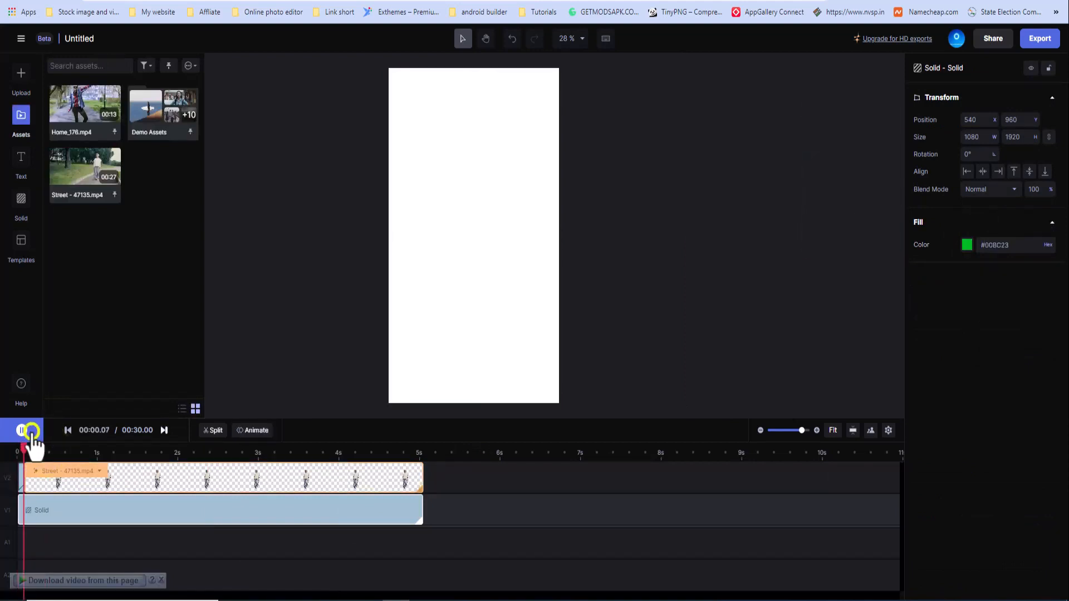
{"action": "left_click", "coordinate": [21, 430]}
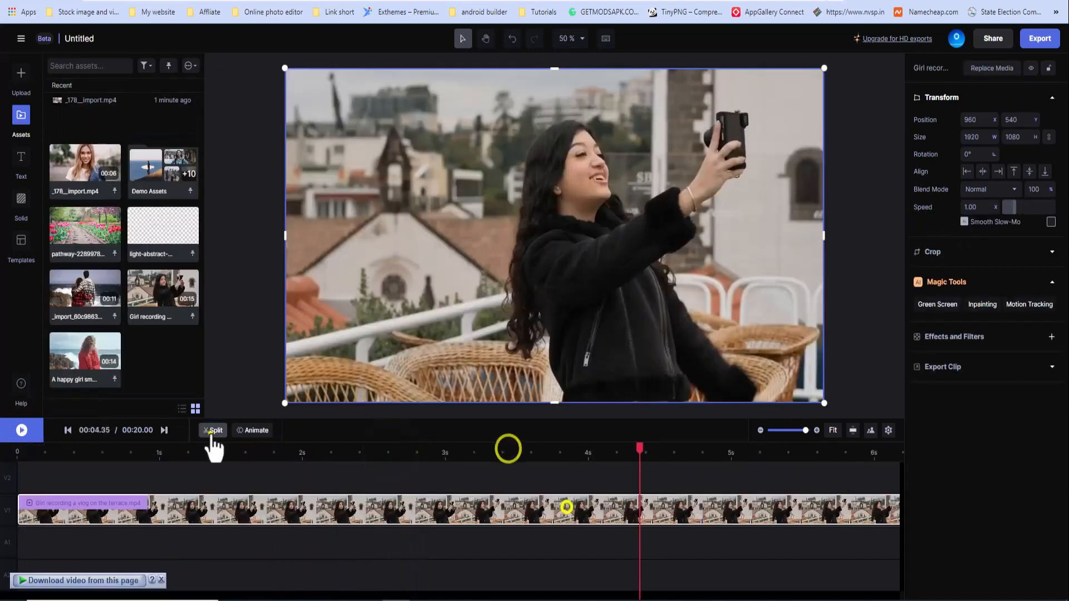
Mask the terrace girl with feathered edges and place the flower pathway clip beneath her
{"action": "left_click", "coordinate": [937, 304]}
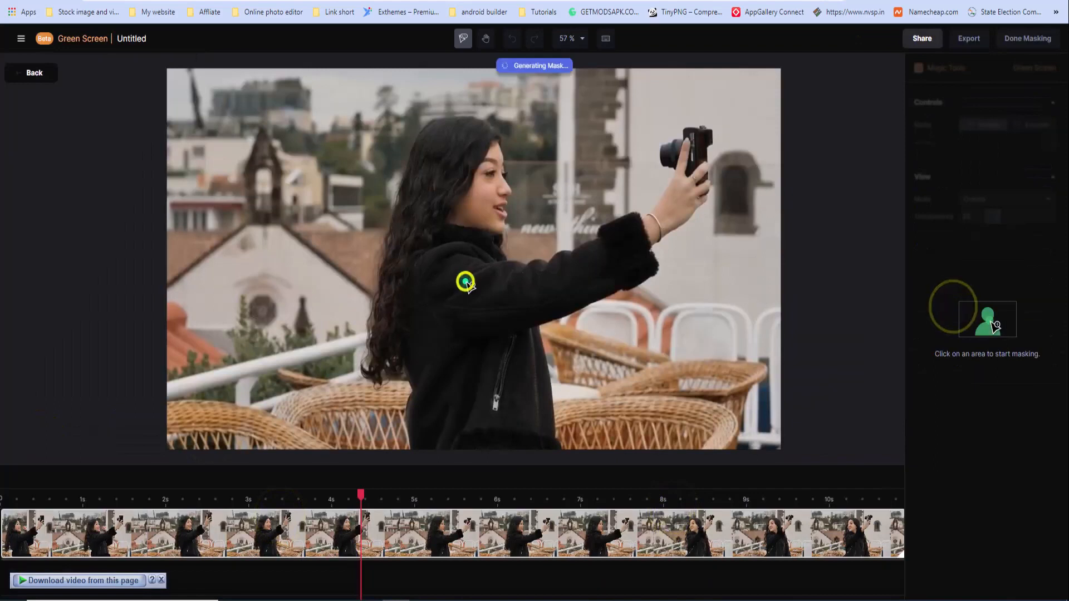
{"action": "left_click", "coordinate": [467, 281]}
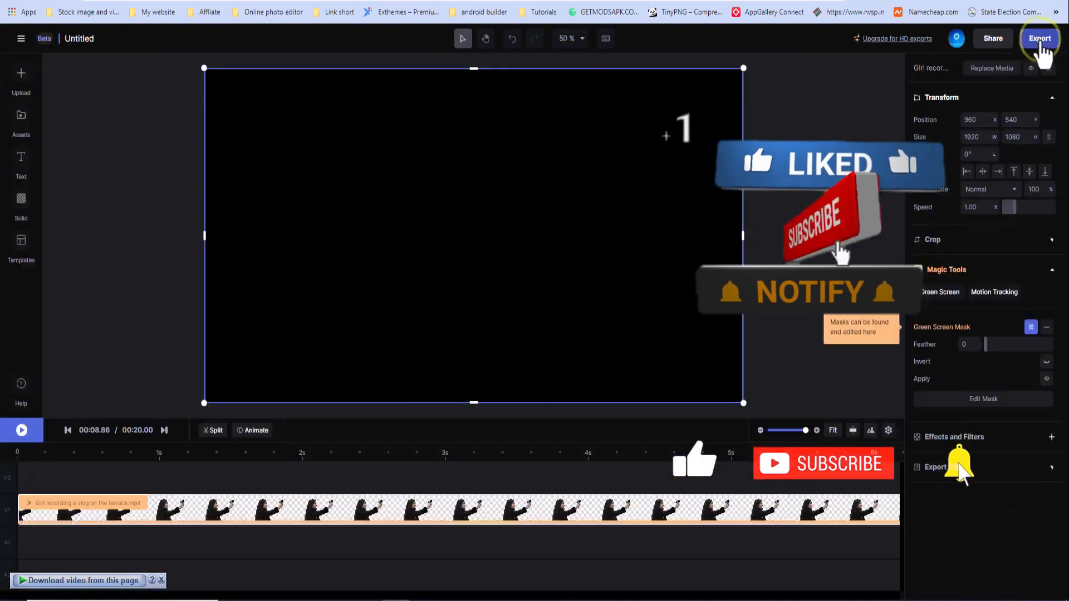
{"action": "left_click", "coordinate": [21, 430]}
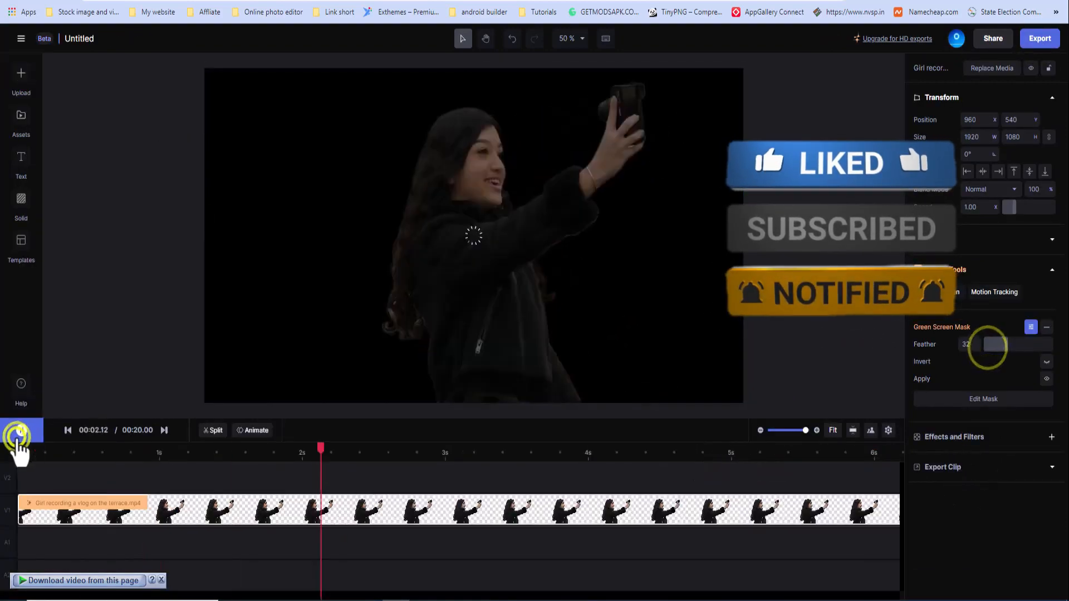
{"action": "left_click", "coordinate": [22, 431]}
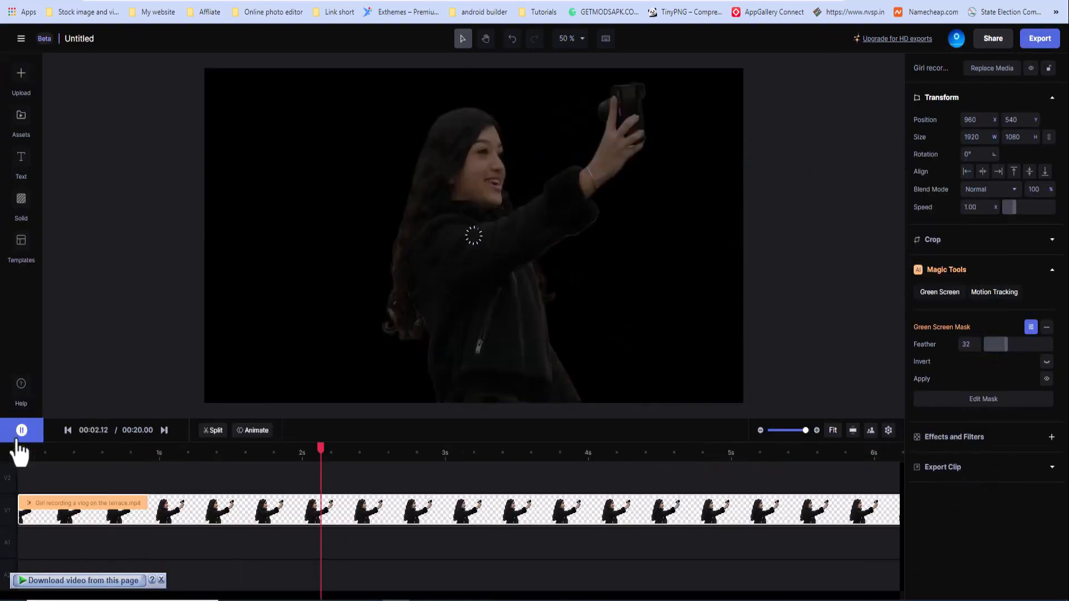
{"action": "left_click", "coordinate": [21, 120]}
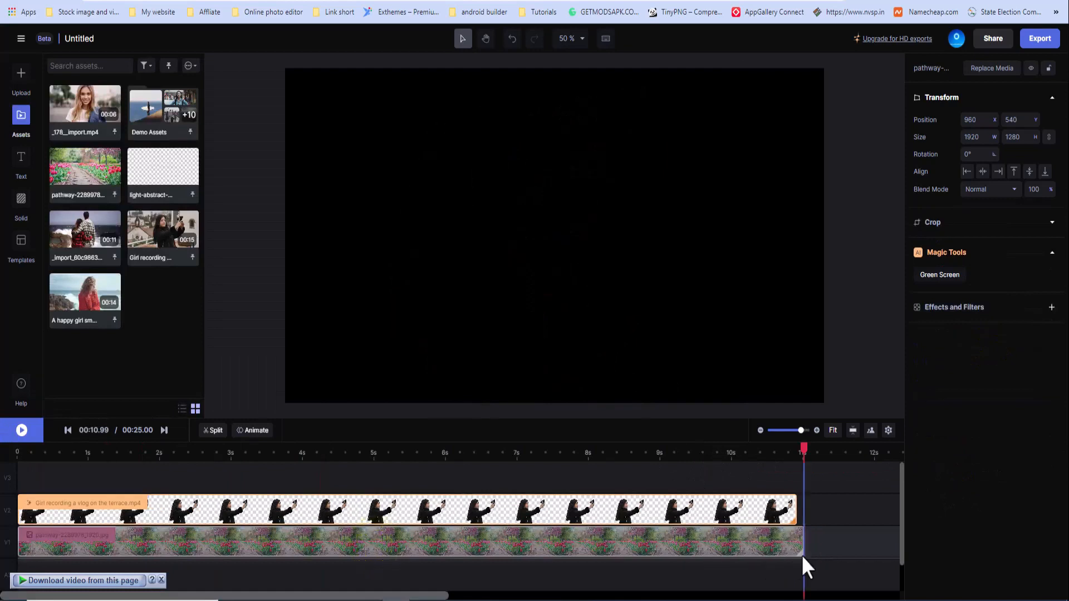